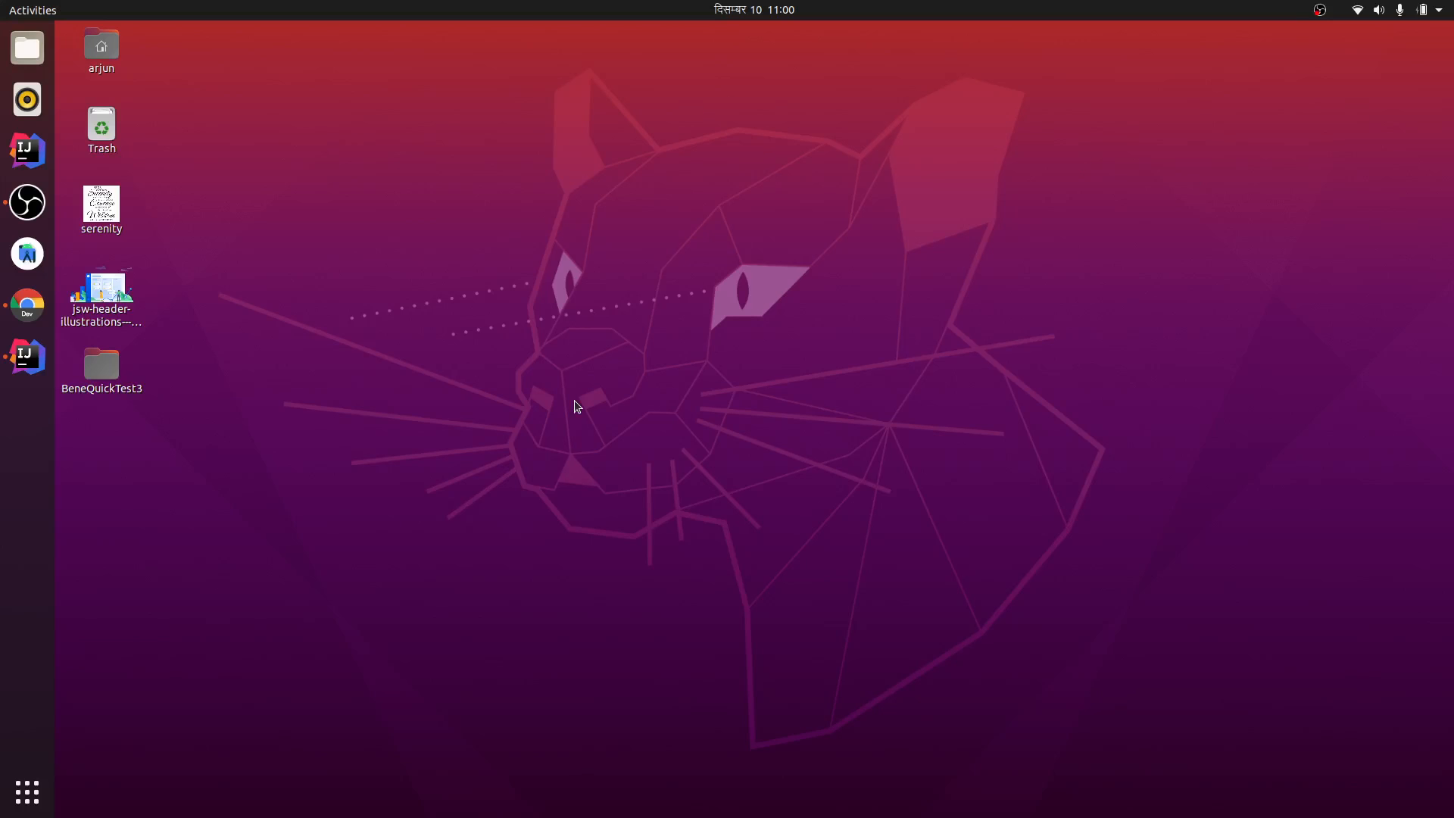
Step: Launch Chrome from the dock to reach Google results for 'mysql workbench'
{"action": "left_click", "coordinate": [27, 305]}
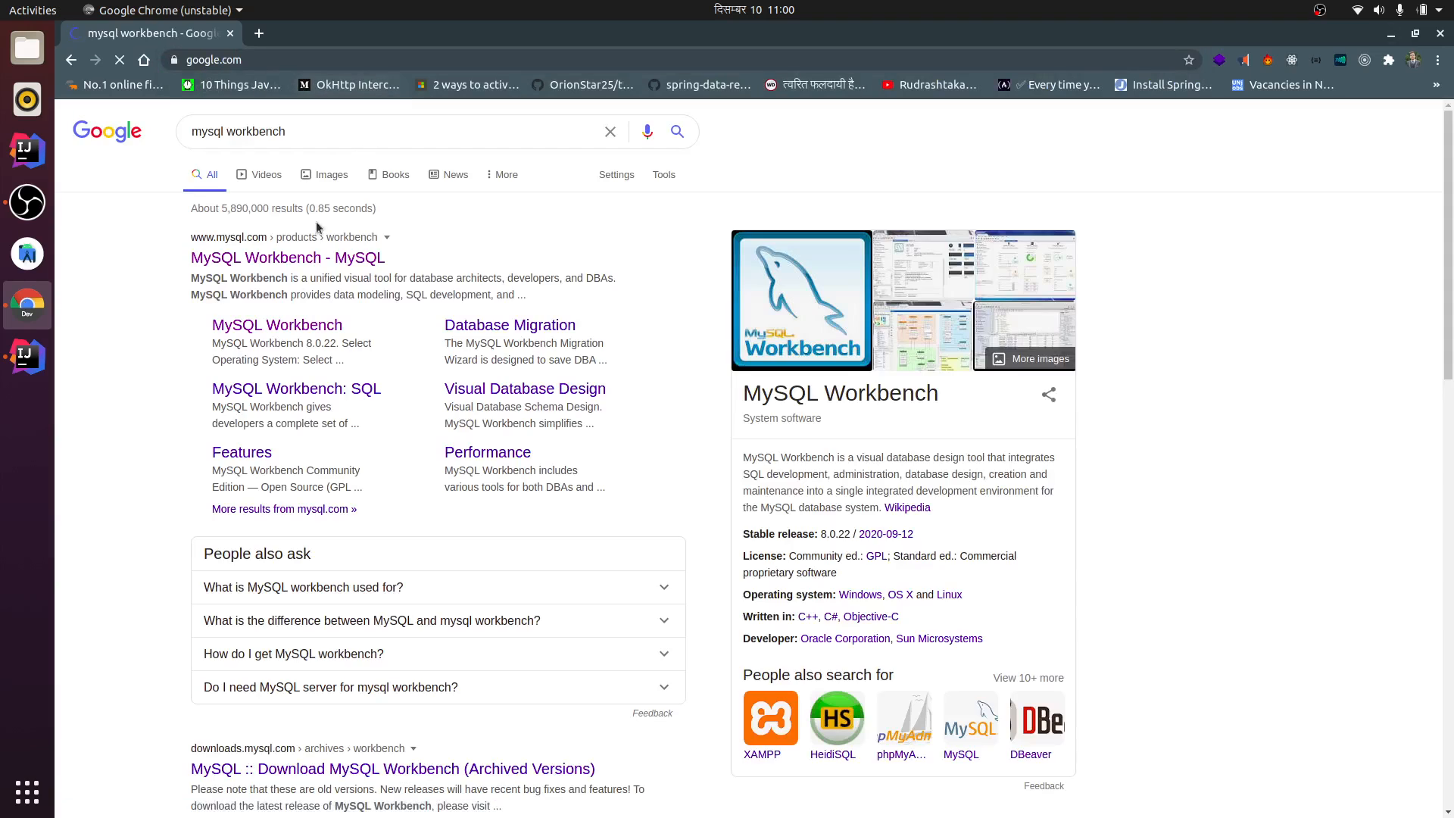
Step: Go to the MySQL Workbench download page and choose Ubuntu Linux as the operating system
{"action": "left_click", "coordinate": [275, 324]}
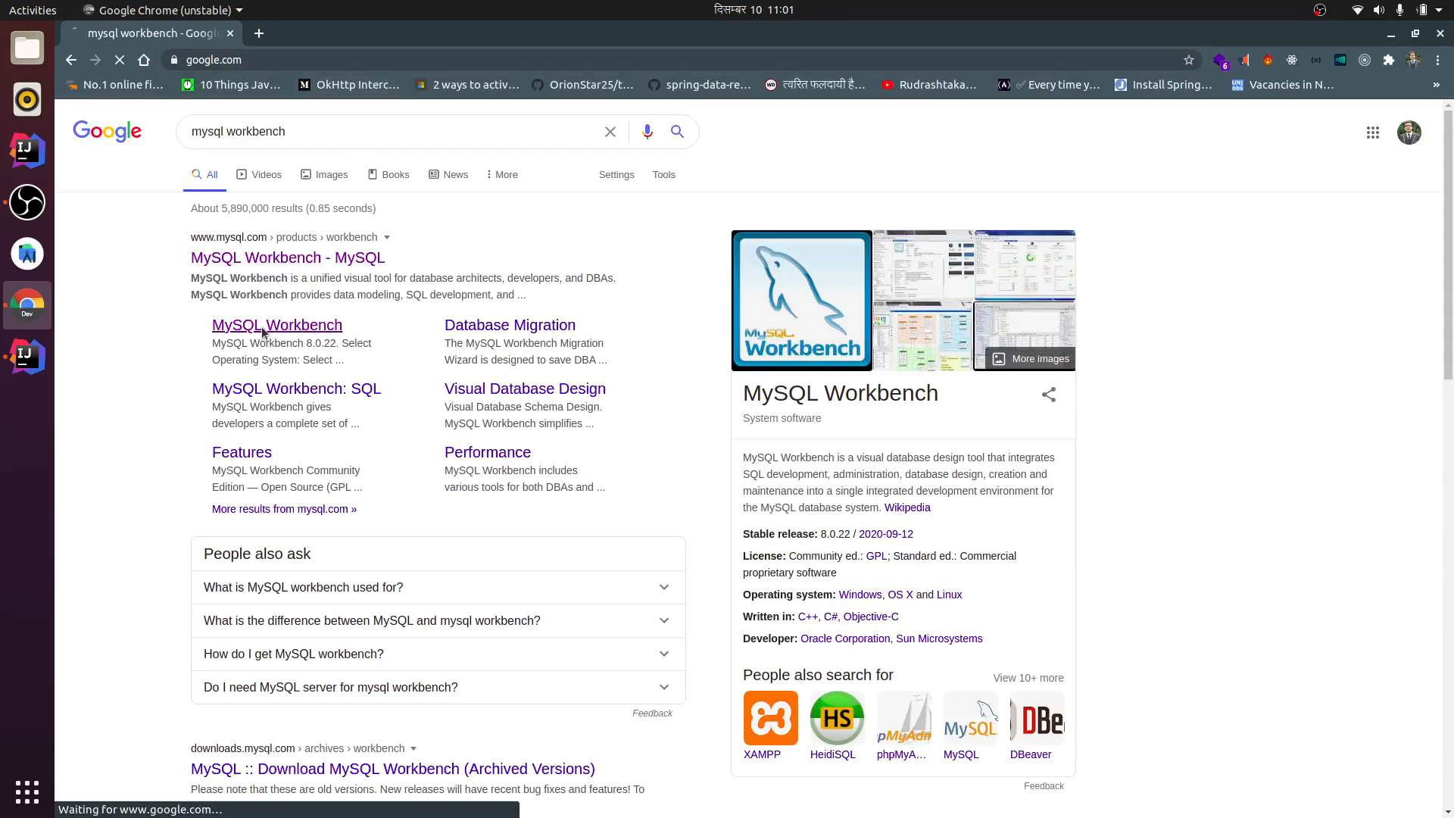
{"action": "left_click", "coordinate": [276, 324]}
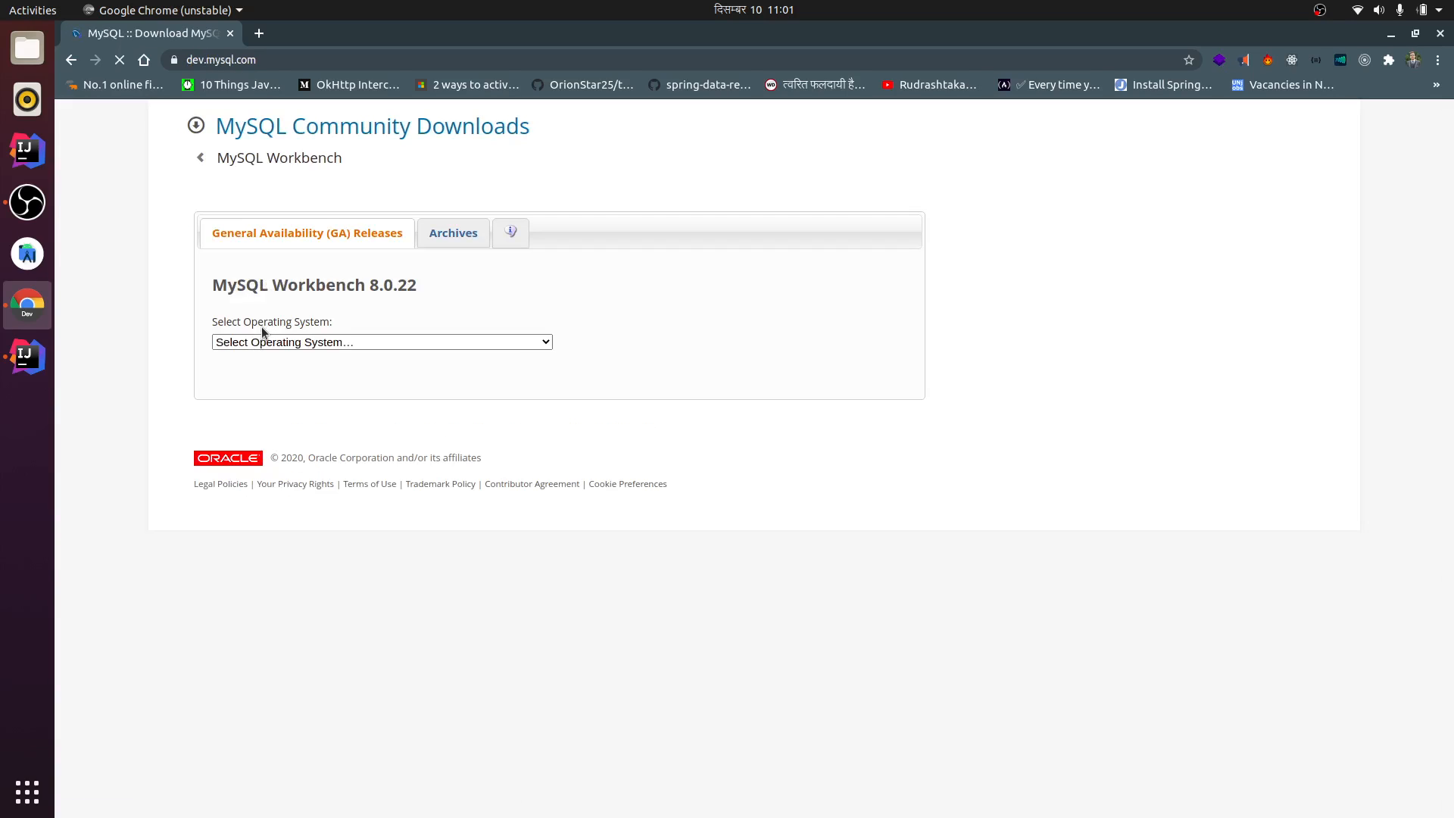
{"action": "left_click", "coordinate": [381, 340]}
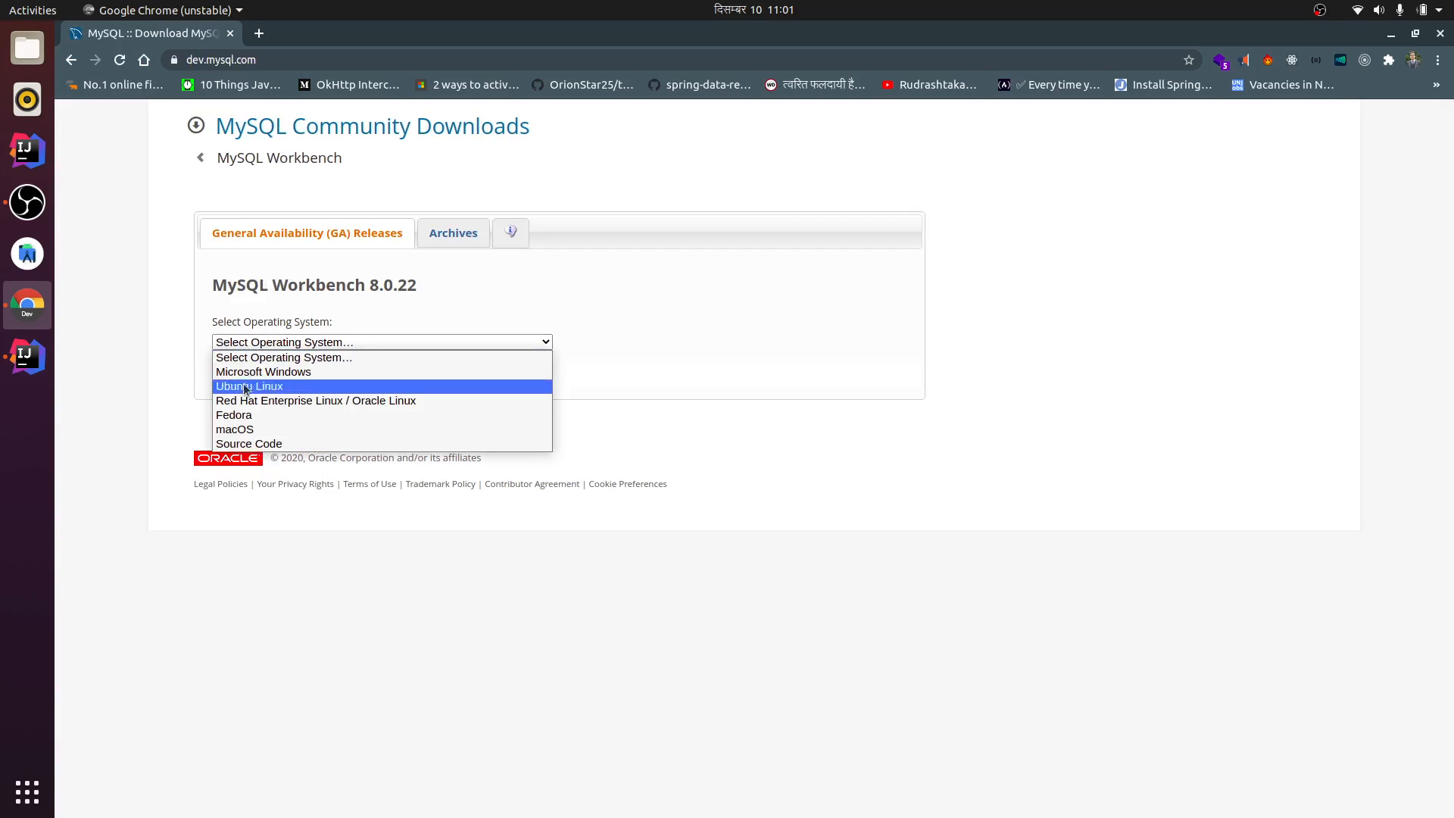
{"action": "mouse_move", "coordinate": [262, 398]}
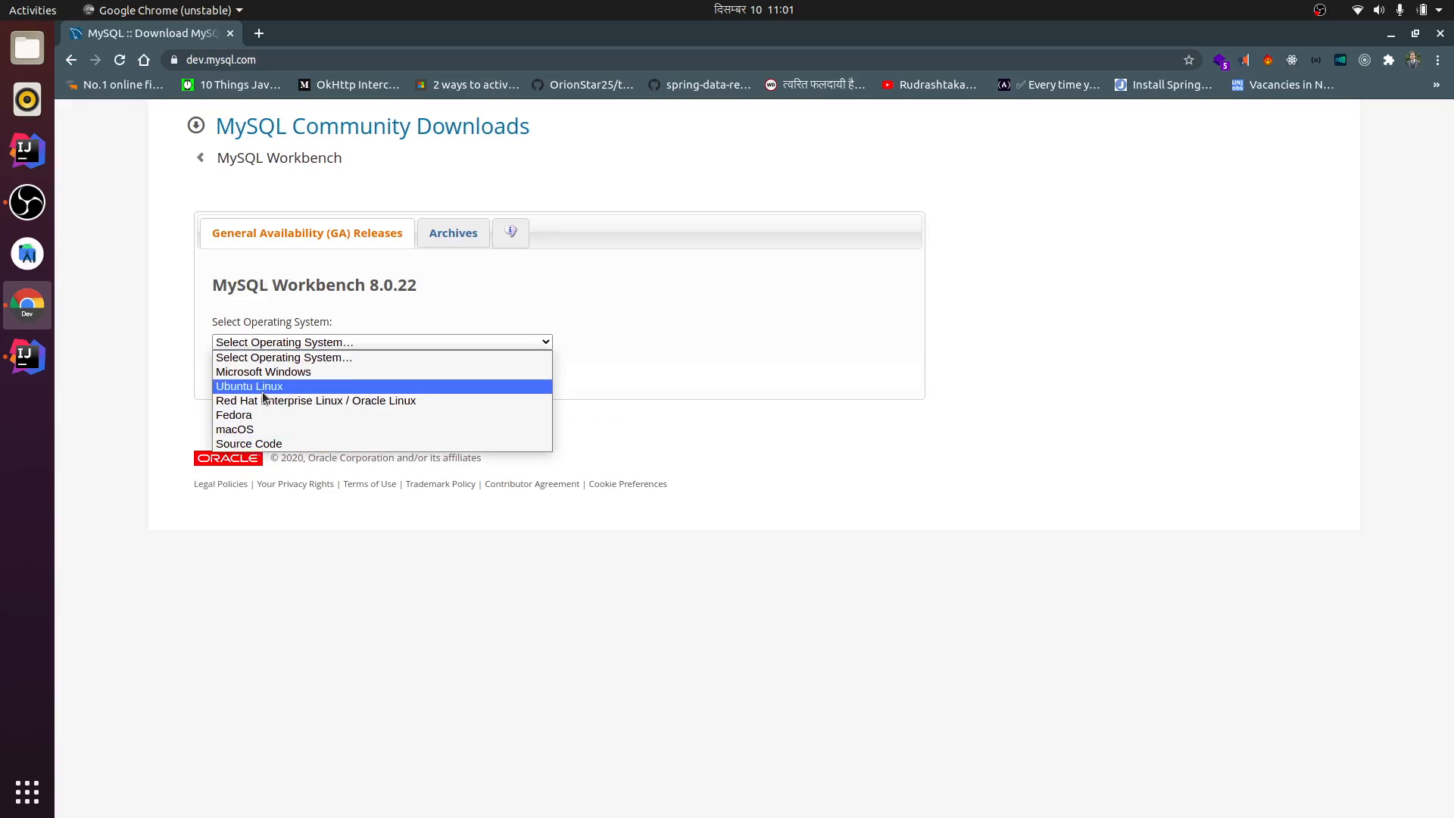
{"action": "left_click", "coordinate": [249, 386]}
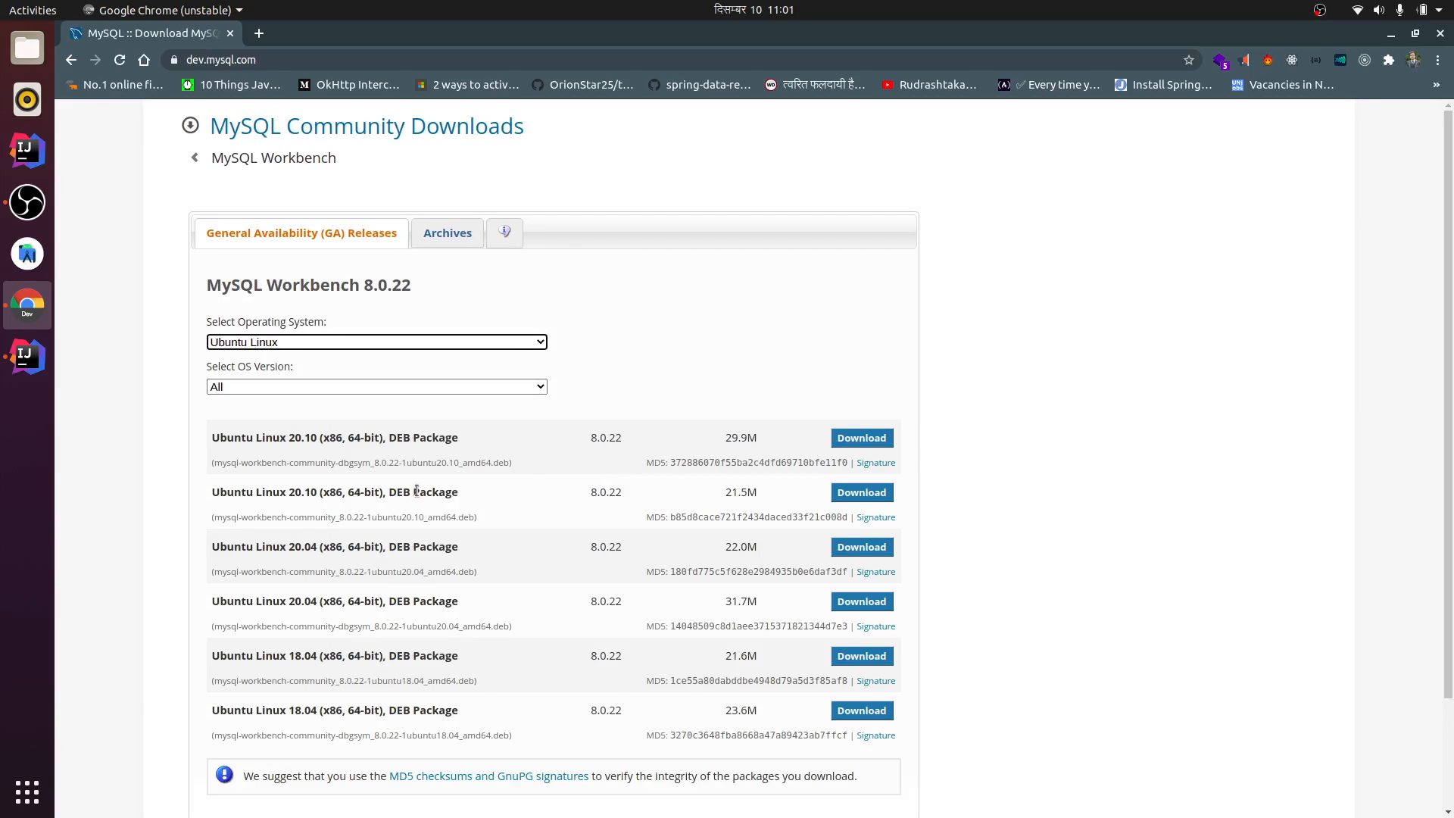
Step: Mark the Ubuntu 20.04 version in the DEB package list
{"action": "scroll", "scroll_direction": "down", "scroll_amount": 3}
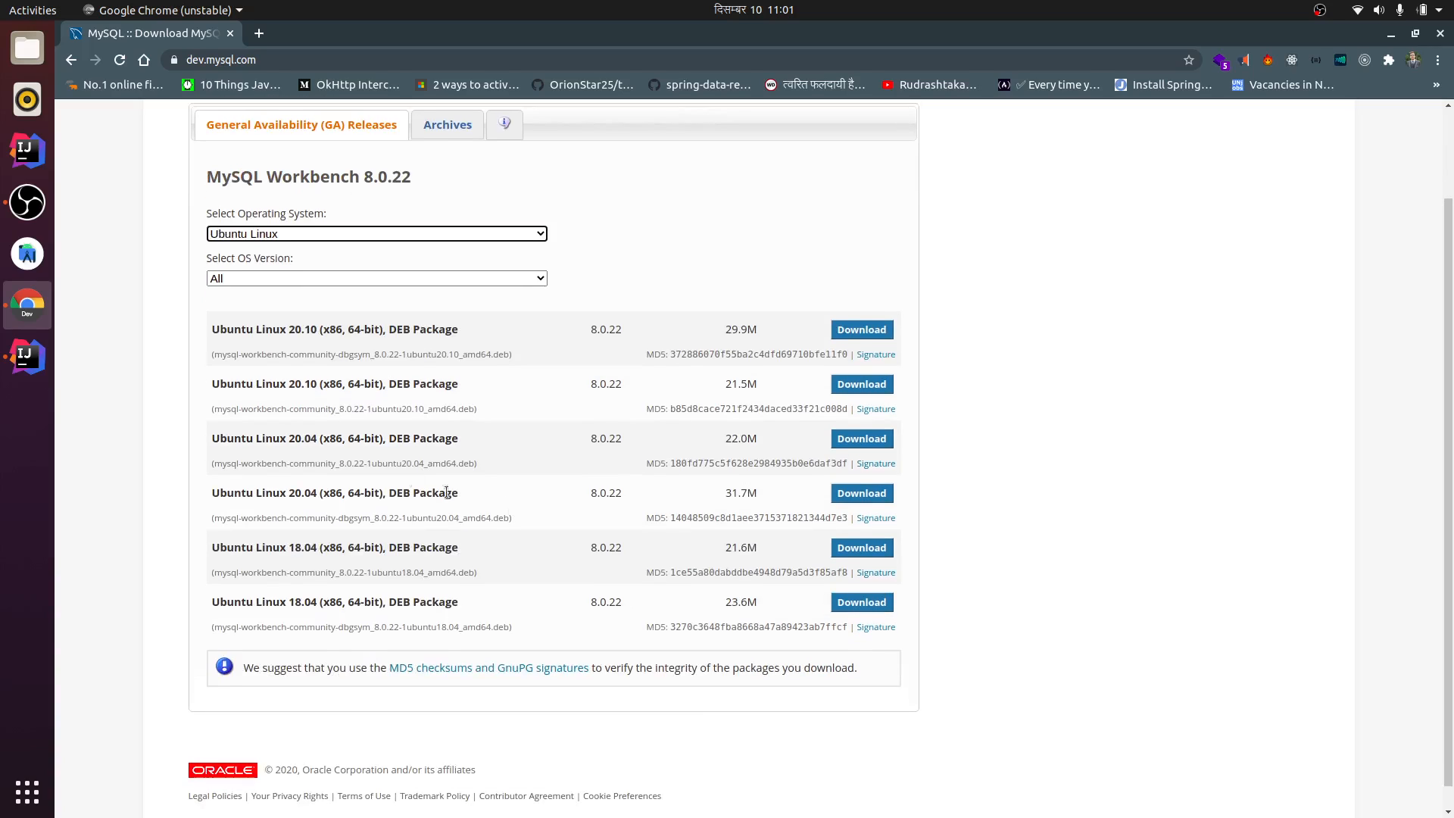
{"action": "mouse_move", "coordinate": [283, 438]}
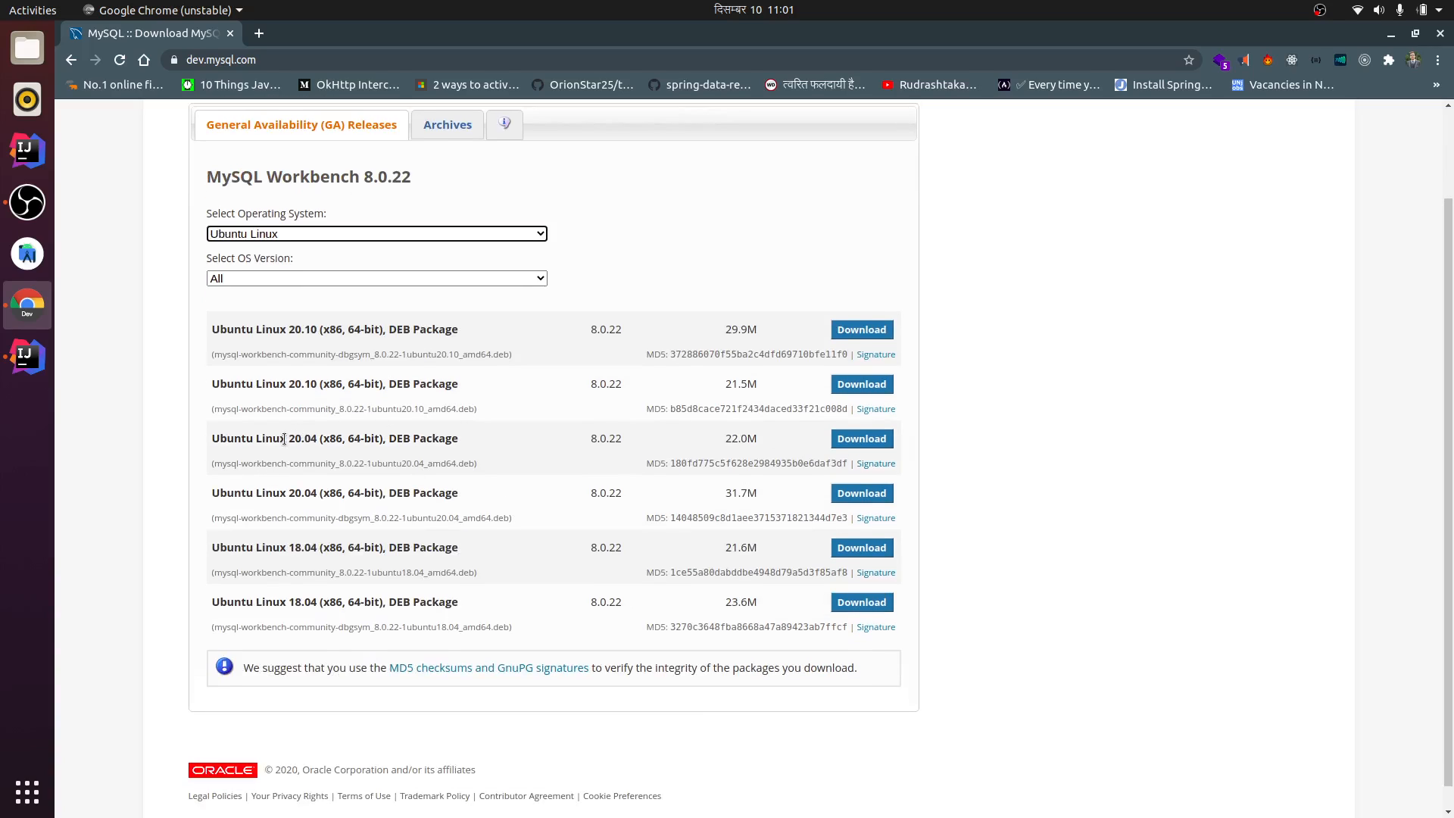
{"action": "double_click", "coordinate": [300, 437]}
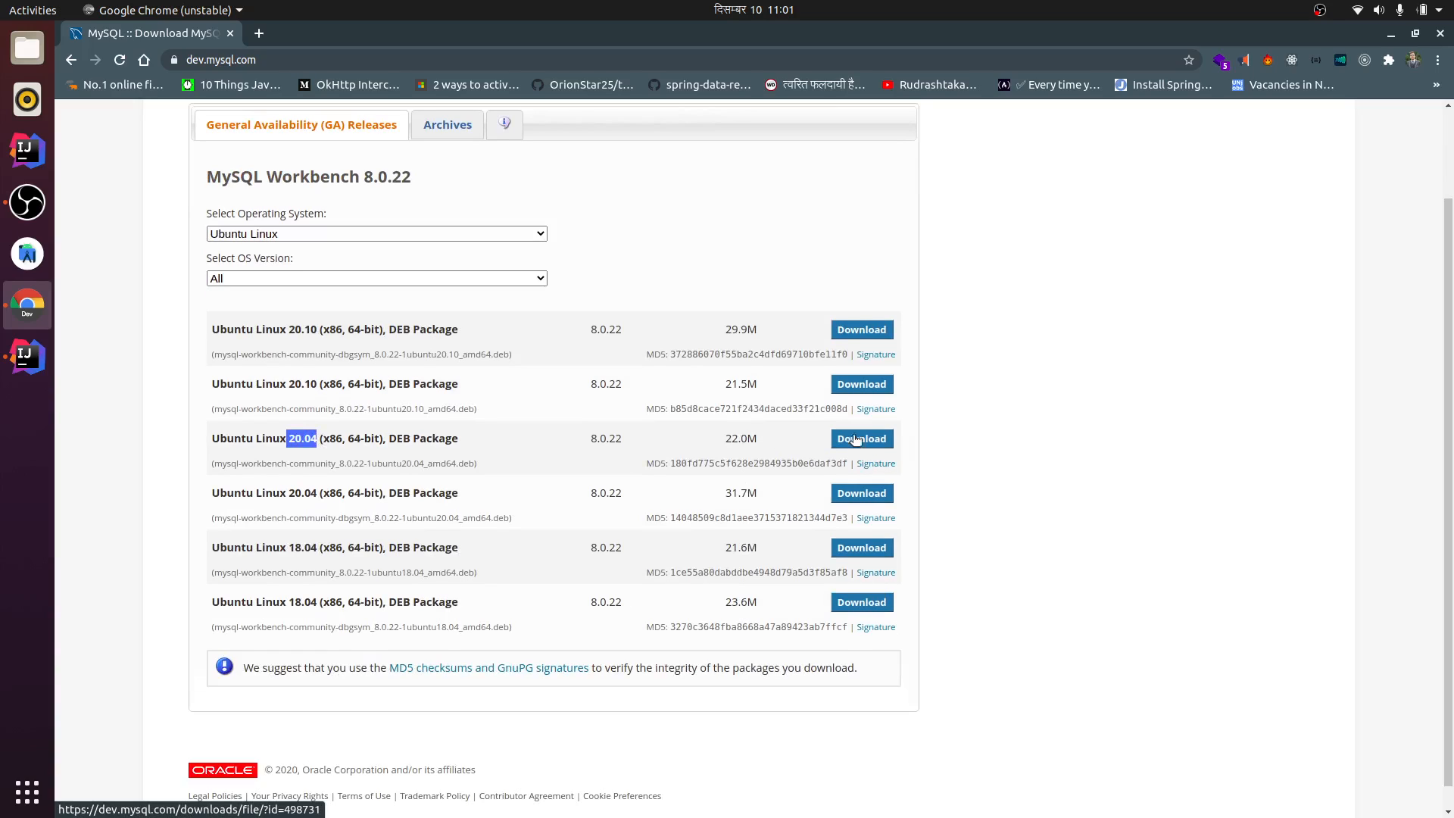
Step: Download the 22.0M Ubuntu 20.04 package, choosing 'No thanks, just start my download'
{"action": "left_click", "coordinate": [860, 438]}
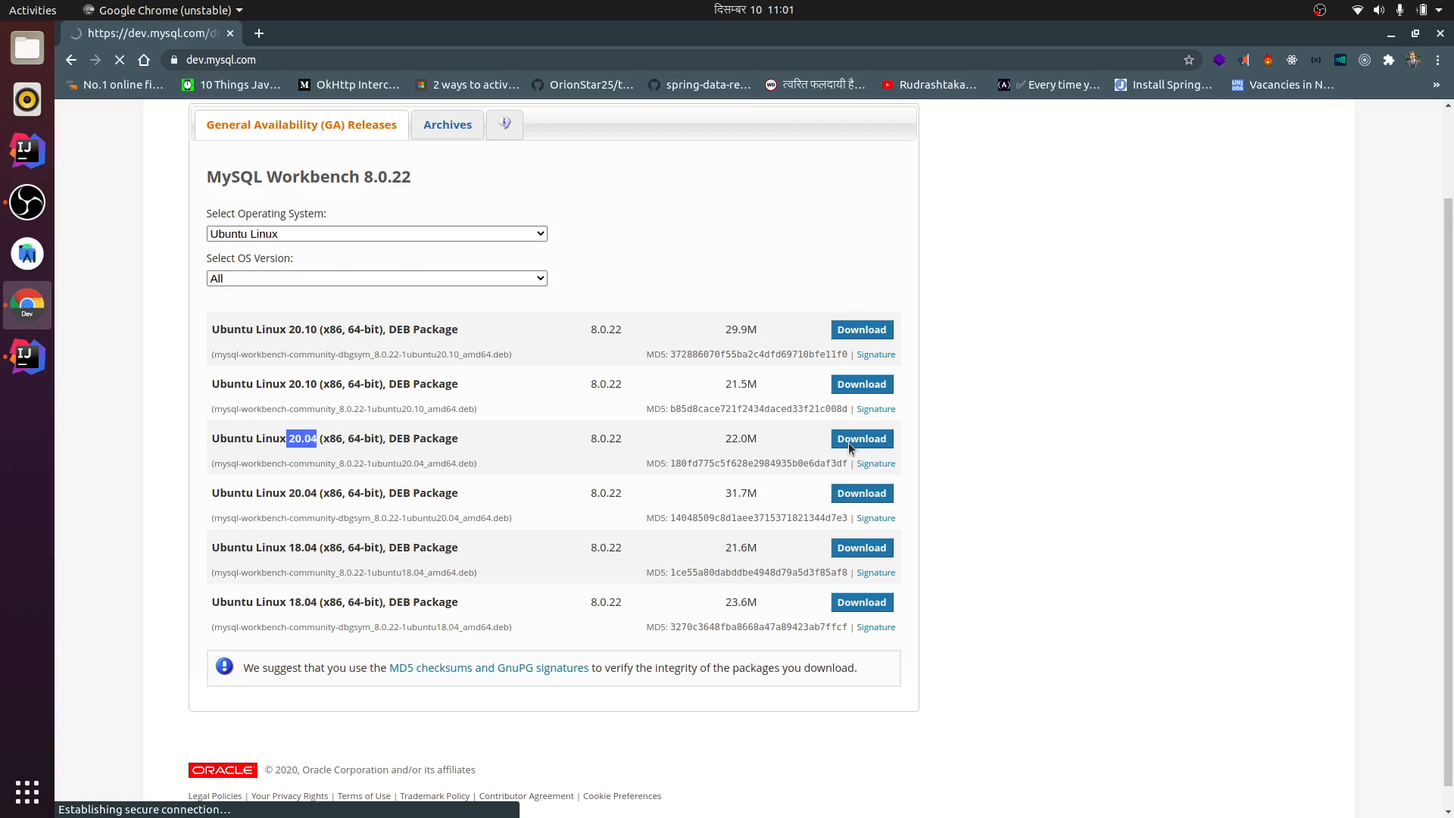
{"action": "left_click", "coordinate": [860, 438]}
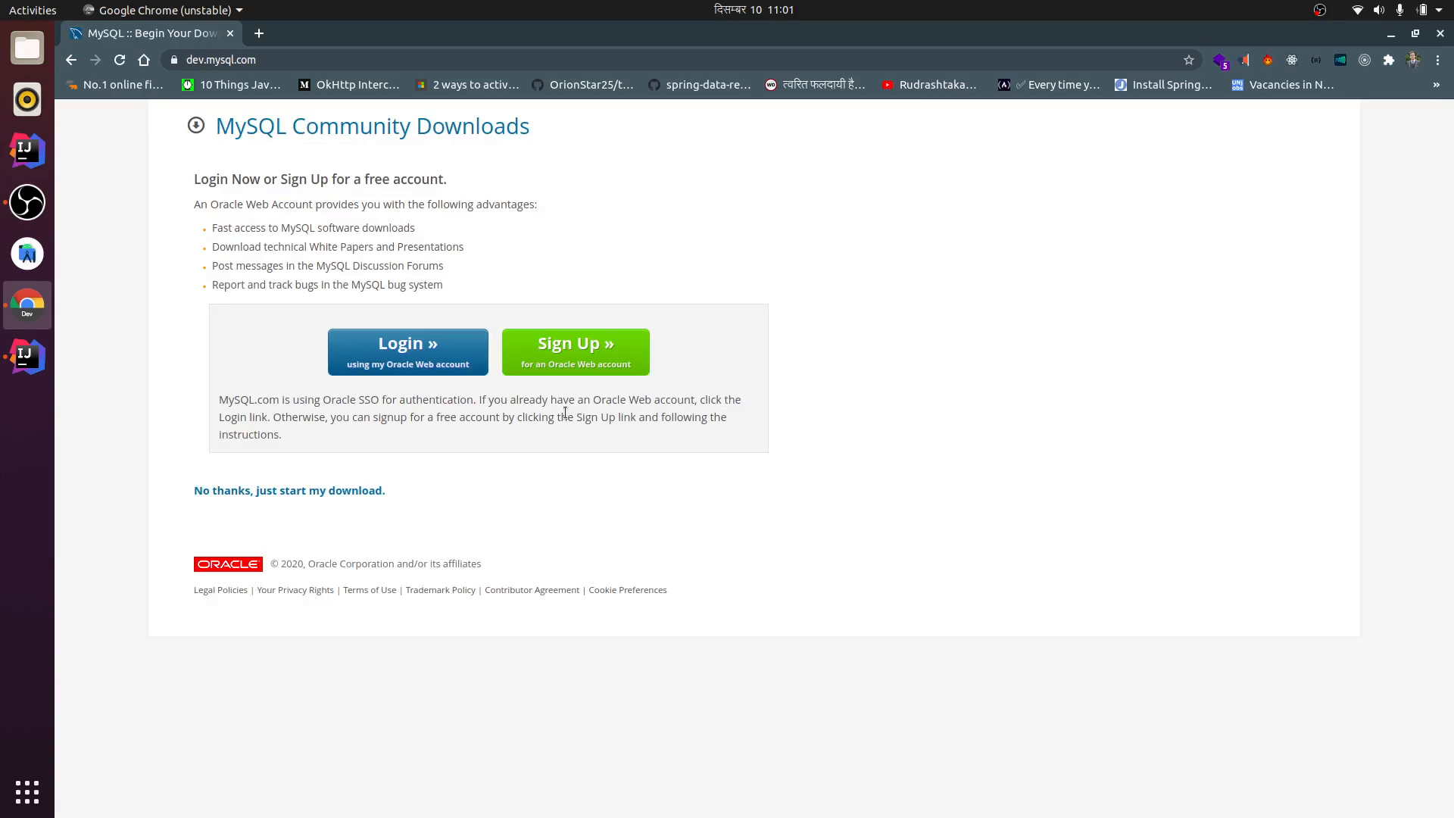
{"action": "mouse_move", "coordinate": [253, 494]}
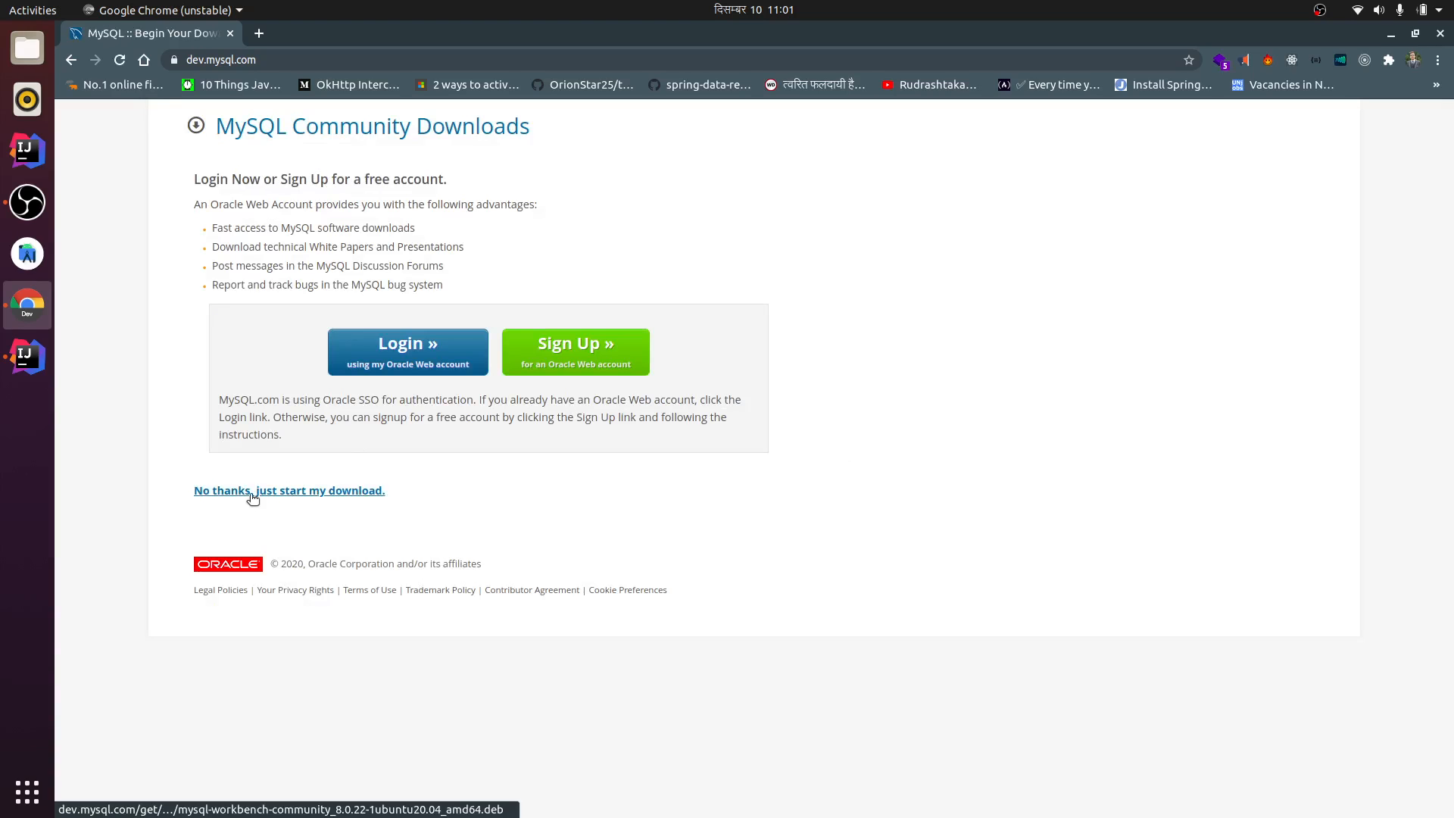
{"action": "left_click", "coordinate": [287, 490]}
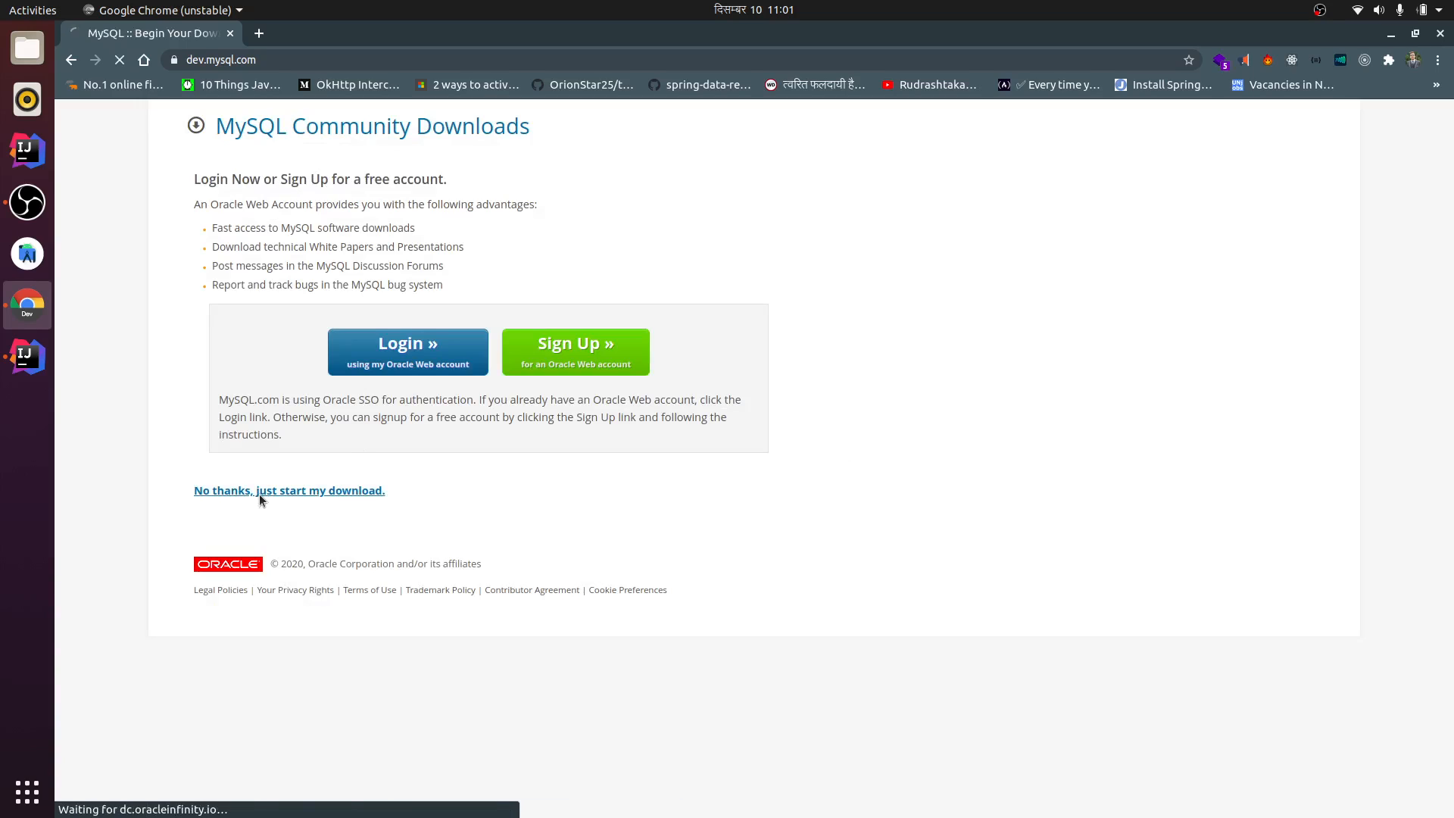
{"action": "left_click", "coordinate": [288, 491]}
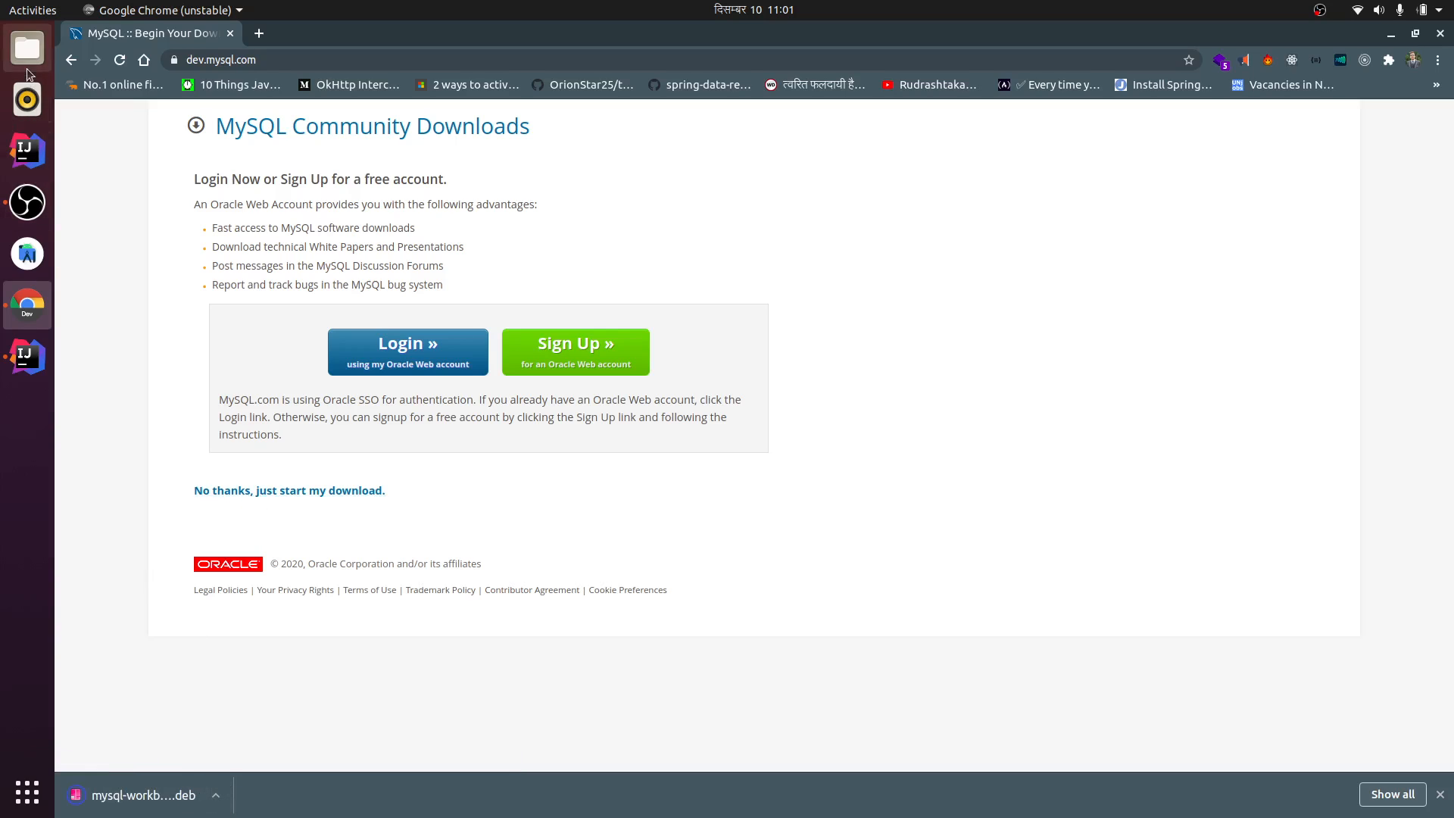
Step: Show the Downloads folder in Files containing the mysql-workbench-community 8.0.22 DEB package
{"action": "left_click", "coordinate": [25, 47]}
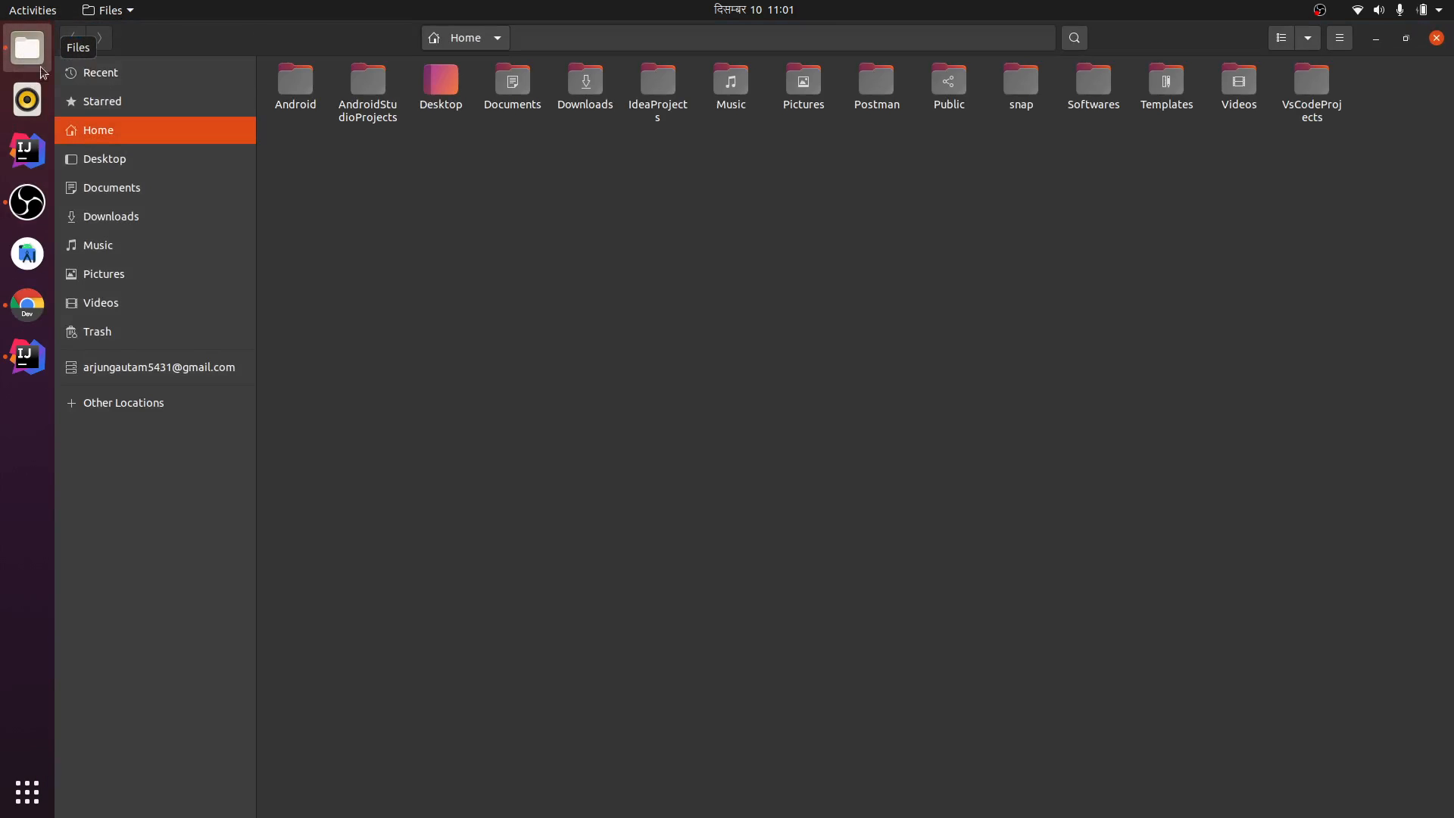
{"action": "left_click", "coordinate": [111, 217]}
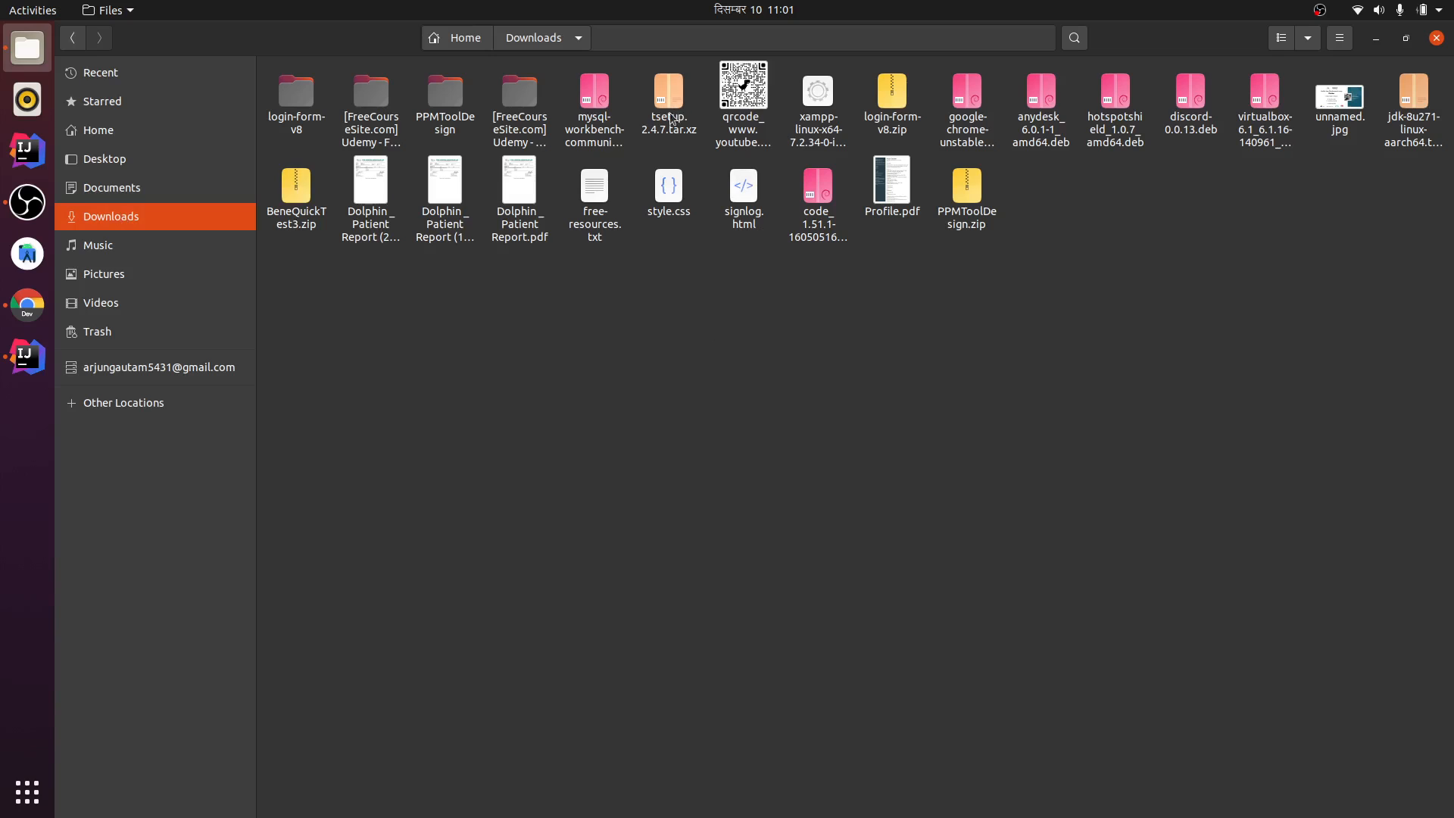
{"action": "left_click", "coordinate": [594, 101]}
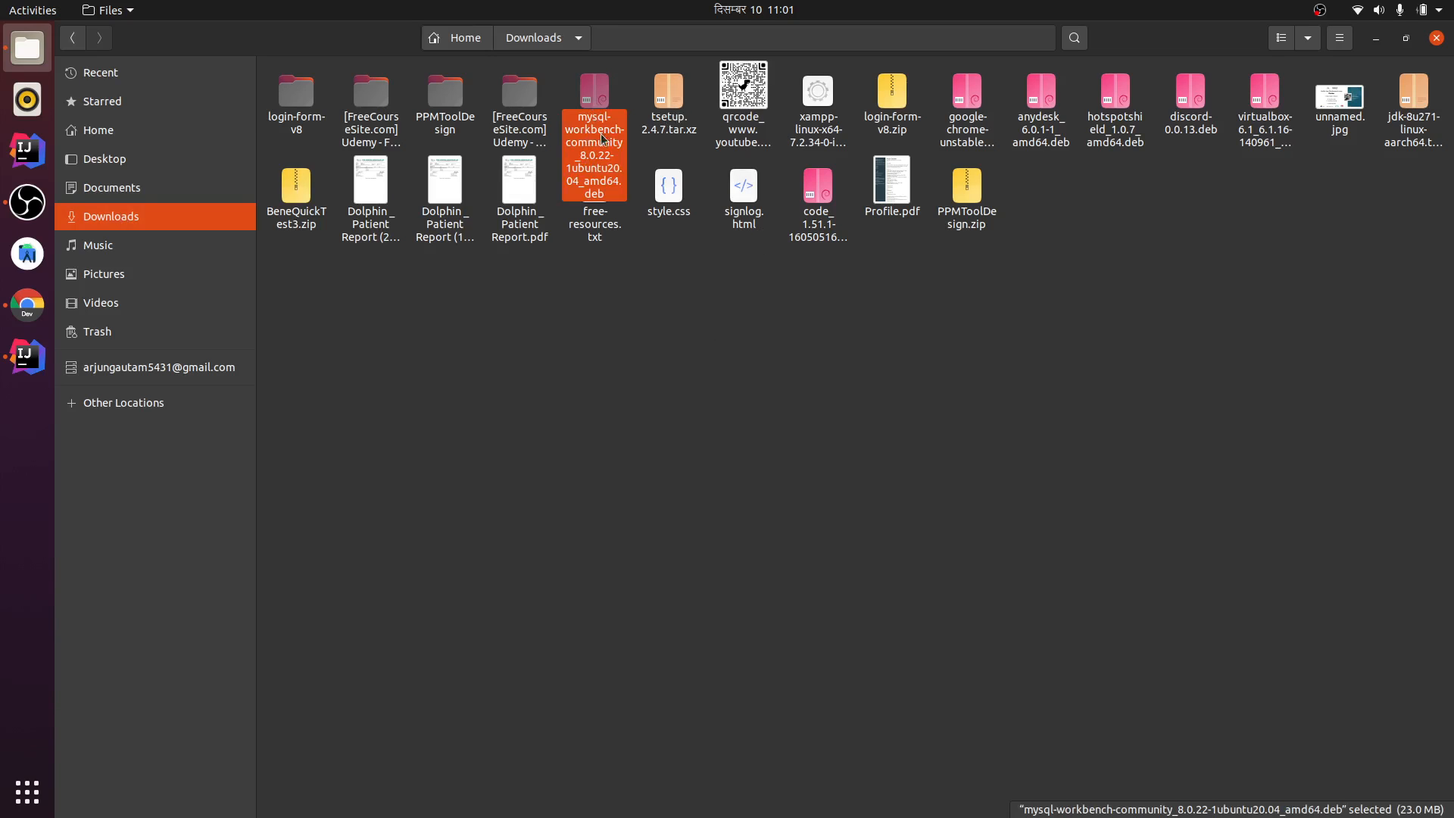
{"action": "left_click", "coordinate": [611, 521]}
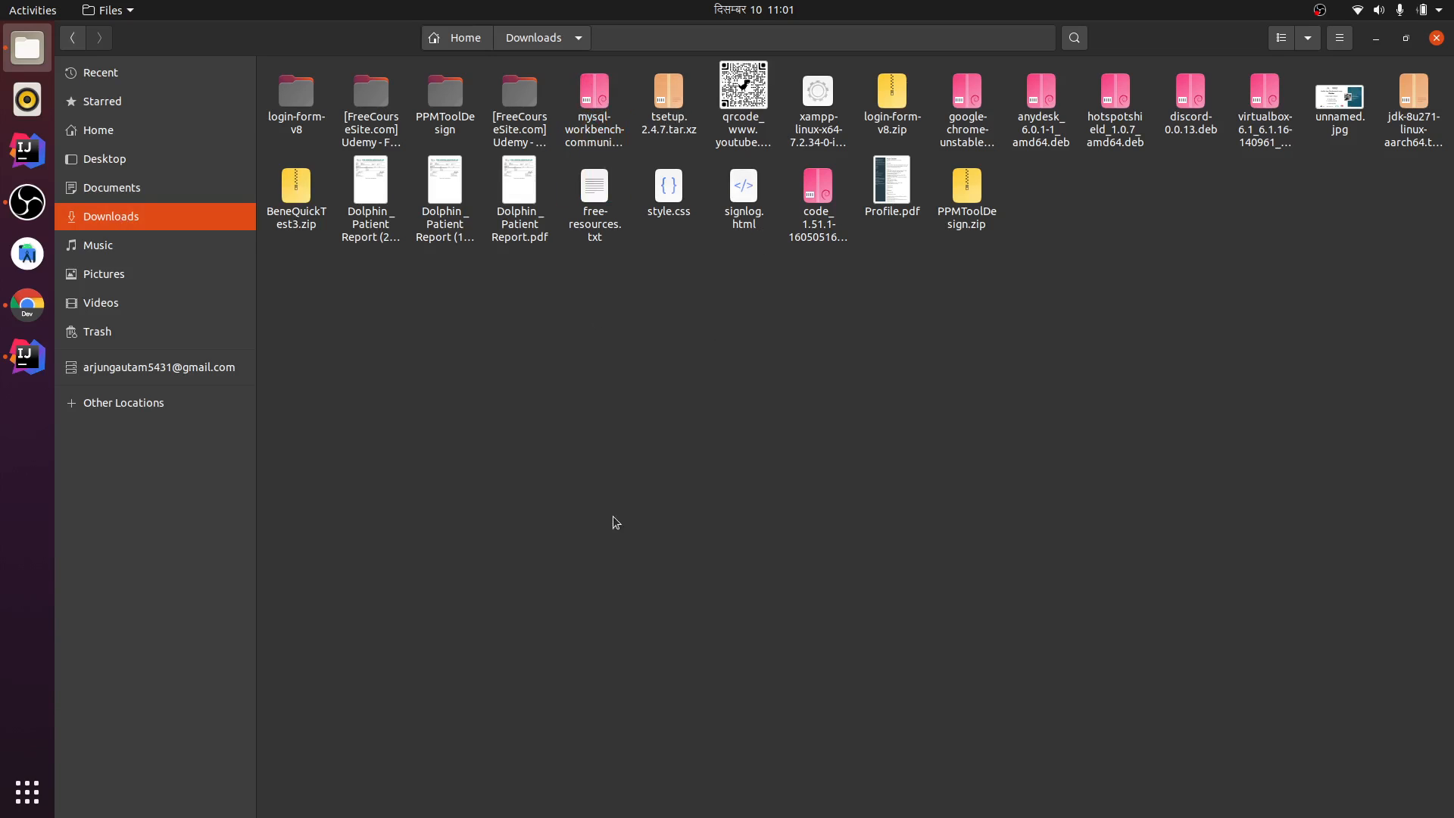
Step: Run 'sudo dpkg -i mysql-workbench-community_8.0.22-1ubuntu20.04_amd64.deb' from a terminal in Downloads
{"action": "left_click", "coordinate": [26, 406]}
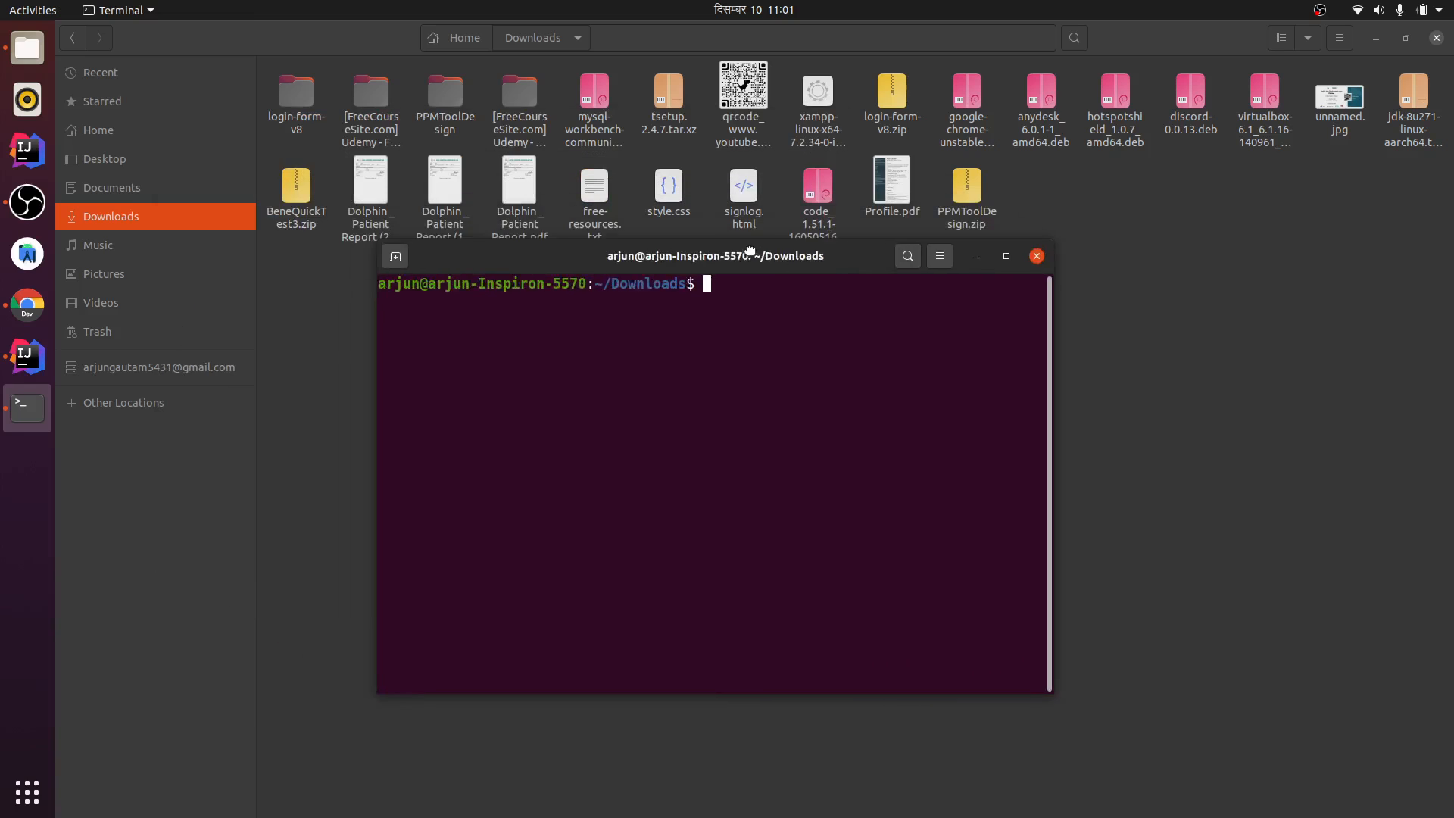
{"action": "type", "text": "sudo"}
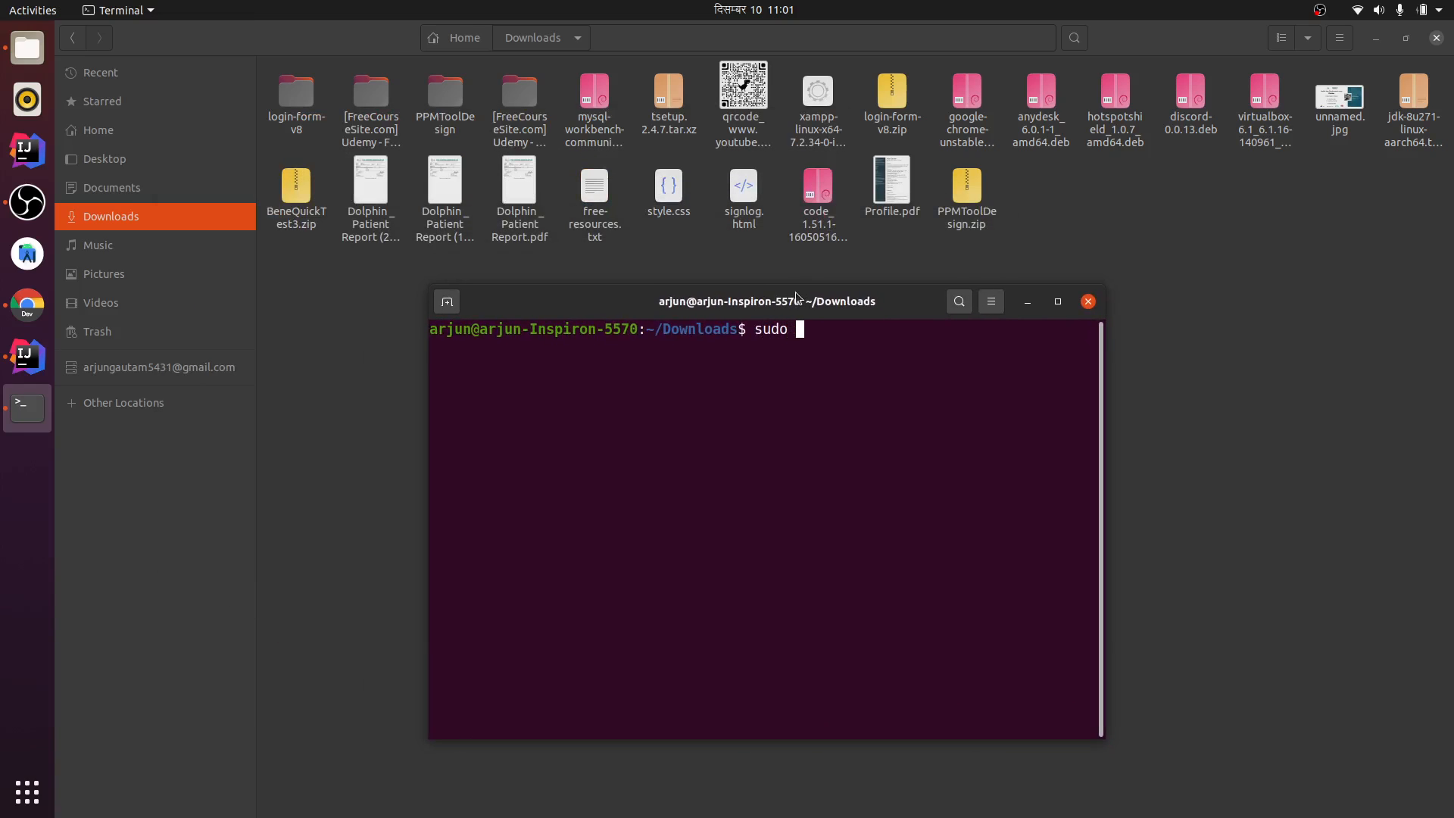
{"action": "type", "text": "dpkg -i"}
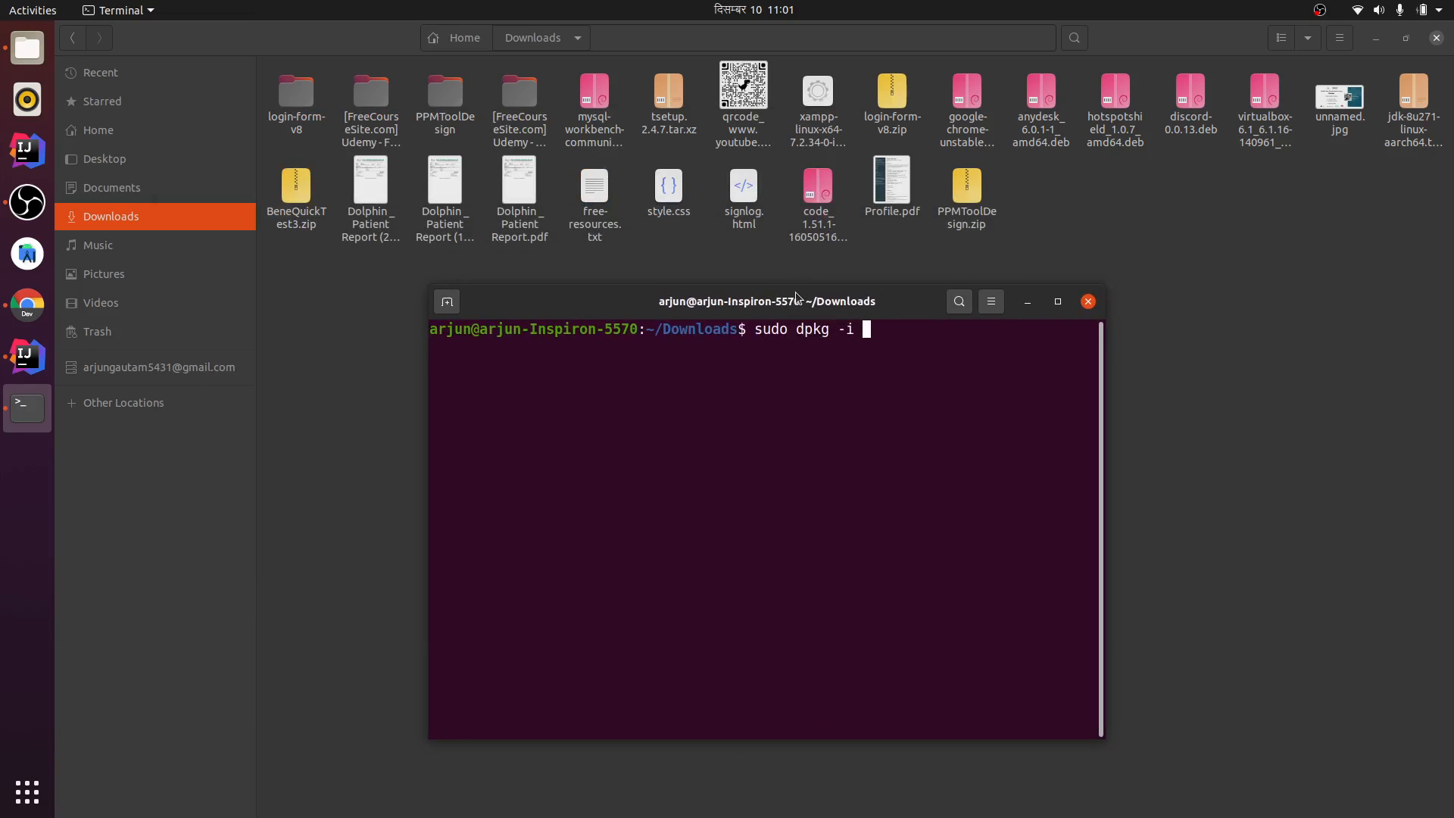
{"action": "type", "text": "mysql-workbench-community_8.0.22-1ubuntu20.04_amd64.deb"}
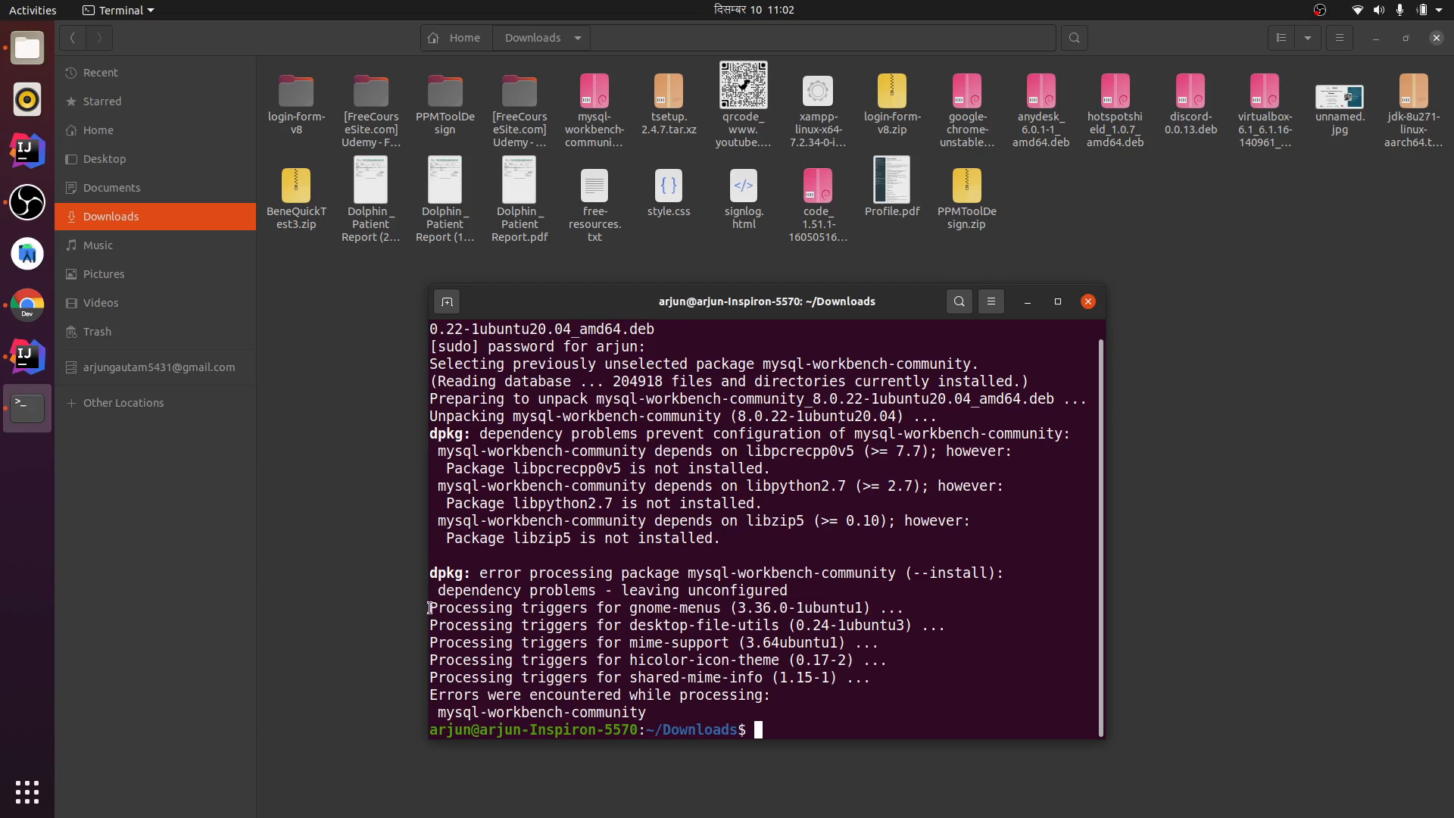
{"action": "double_click", "coordinate": [467, 607]}
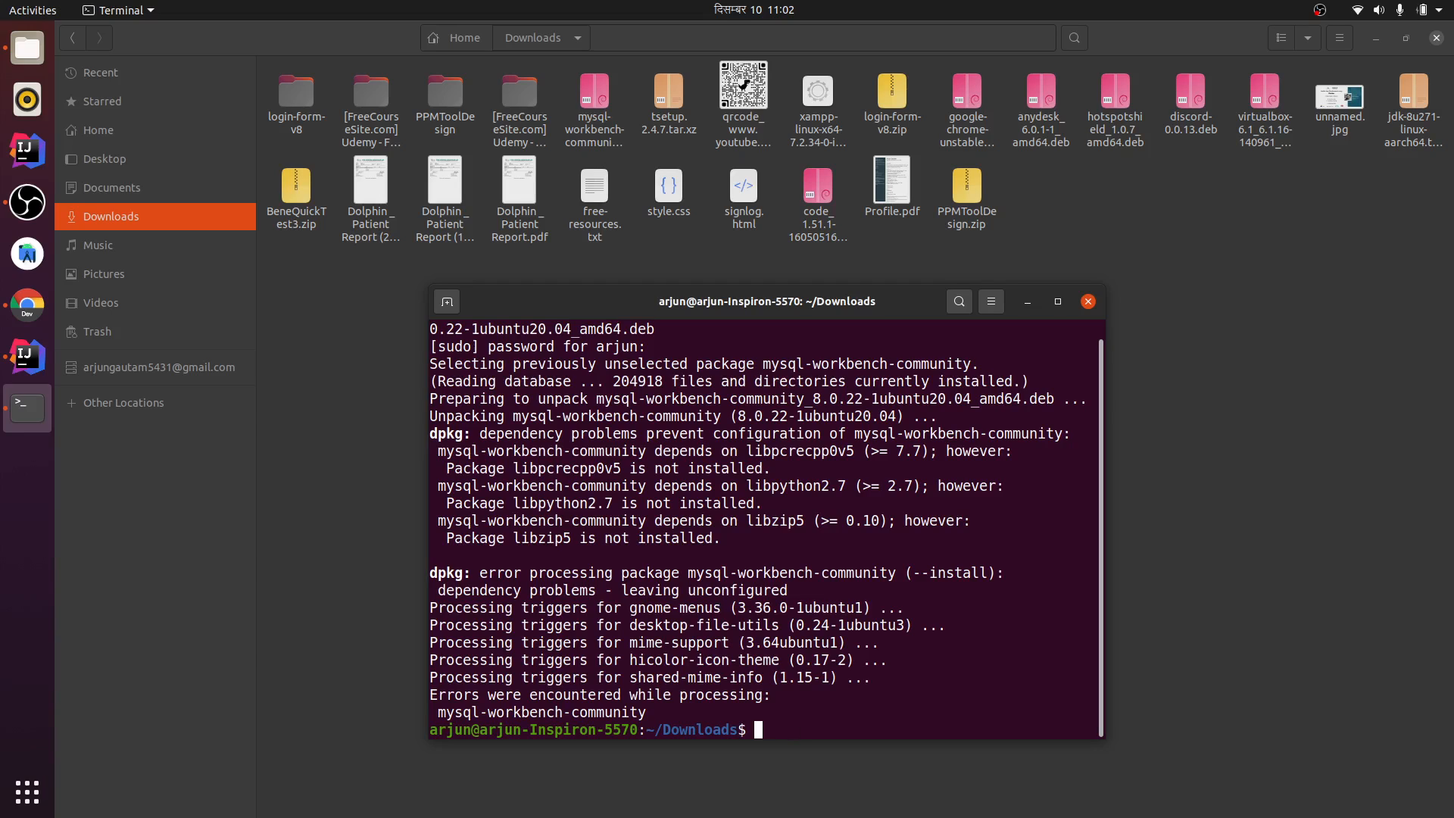
Step: Run 'sudo apt-get install gnome-menus' and read the unmet dependency errors
{"action": "type", "text": "sudo apt"}
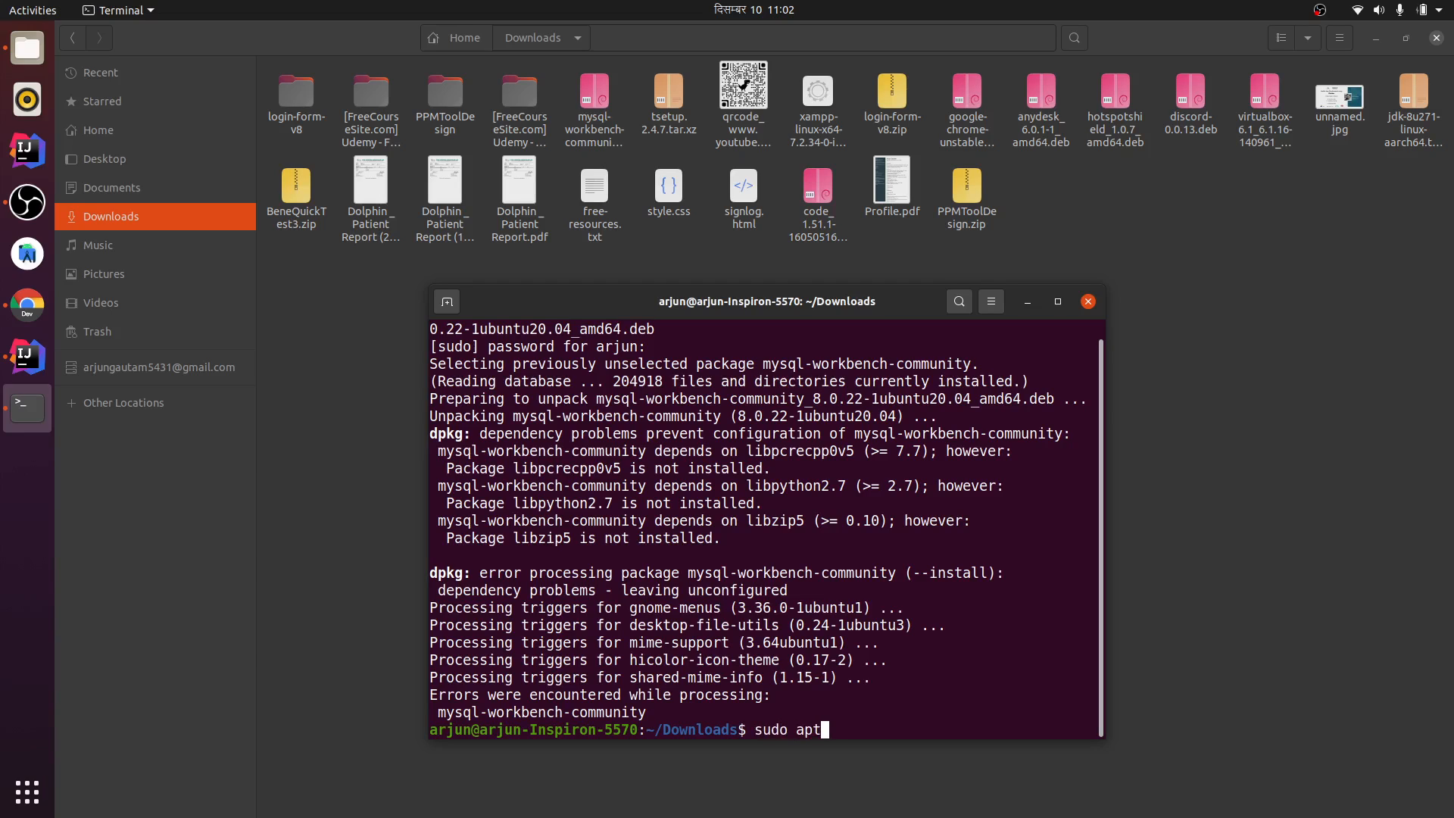
{"action": "type", "text": "-get i"}
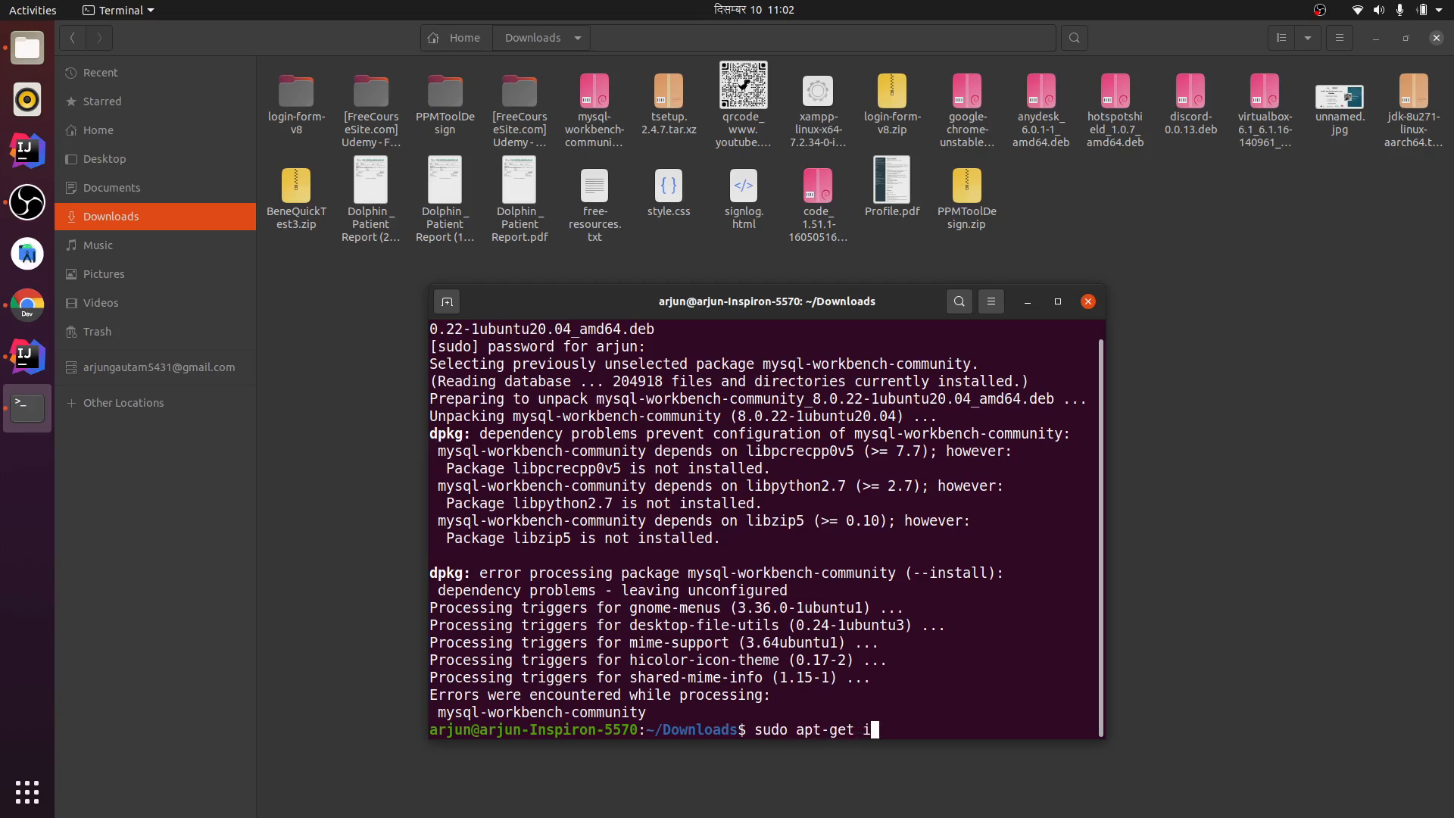
{"action": "type", "text": "nstall gn"}
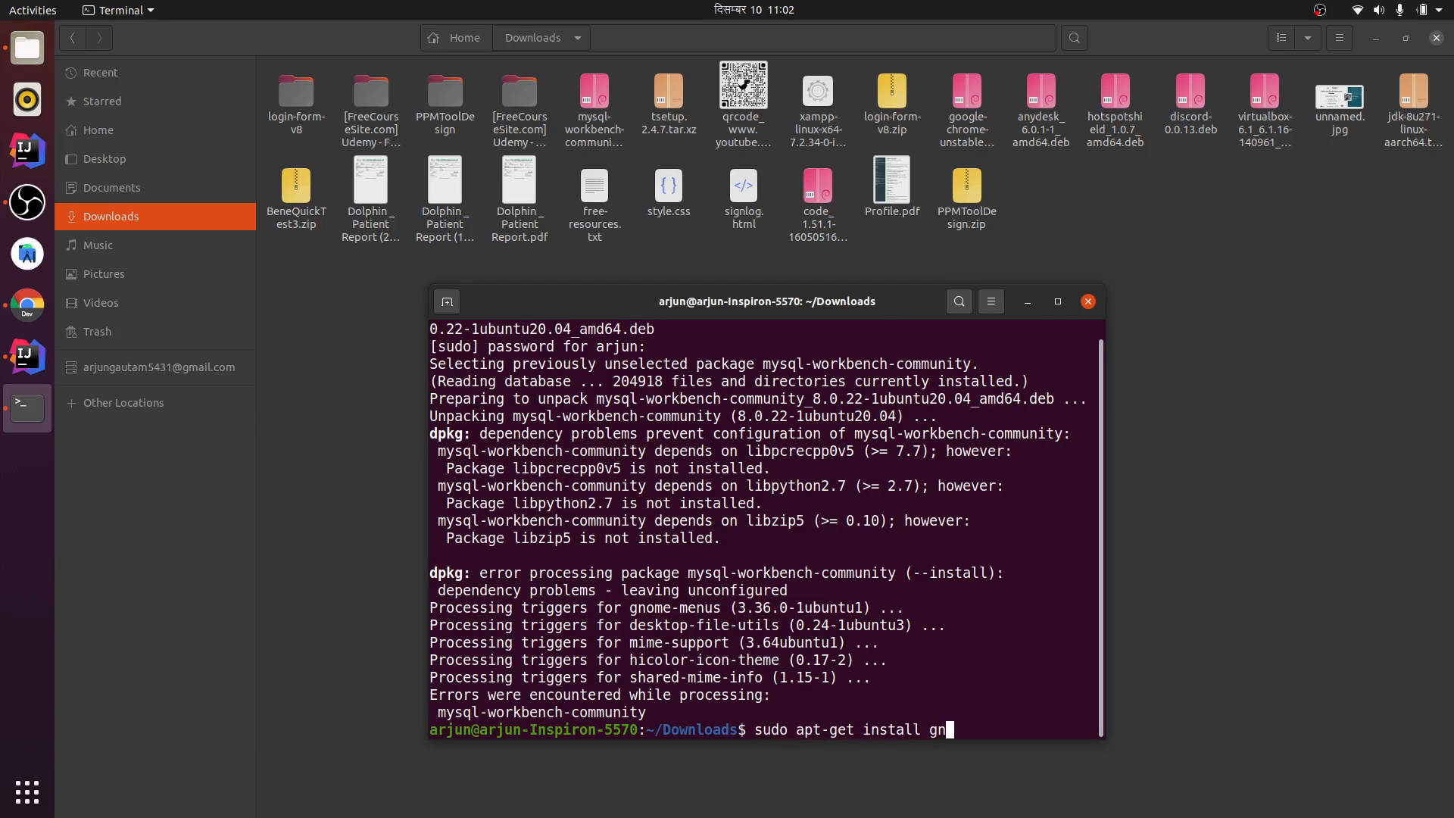
{"action": "type", "text": "ome-"}
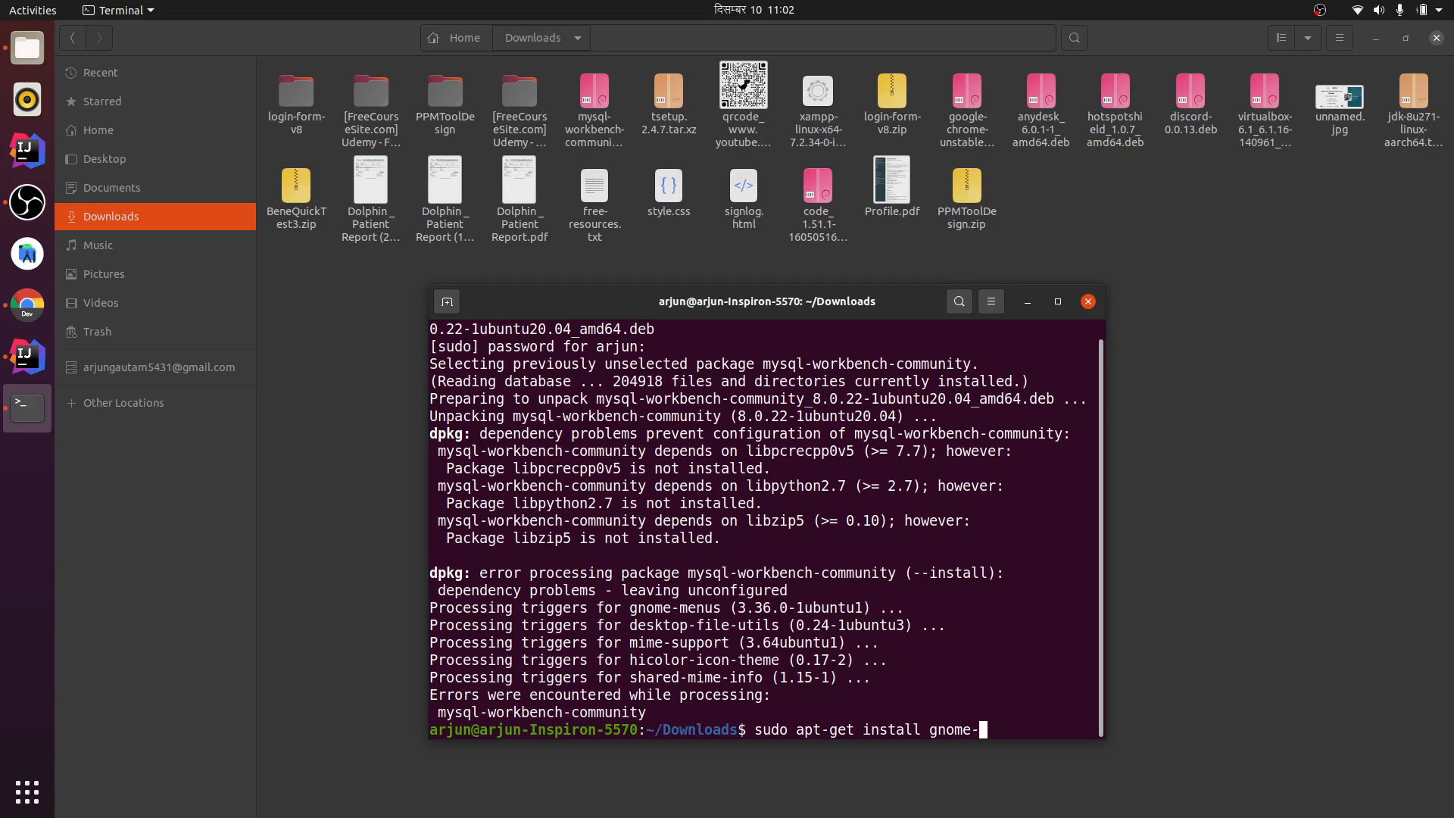
{"action": "type", "text": "menu"}
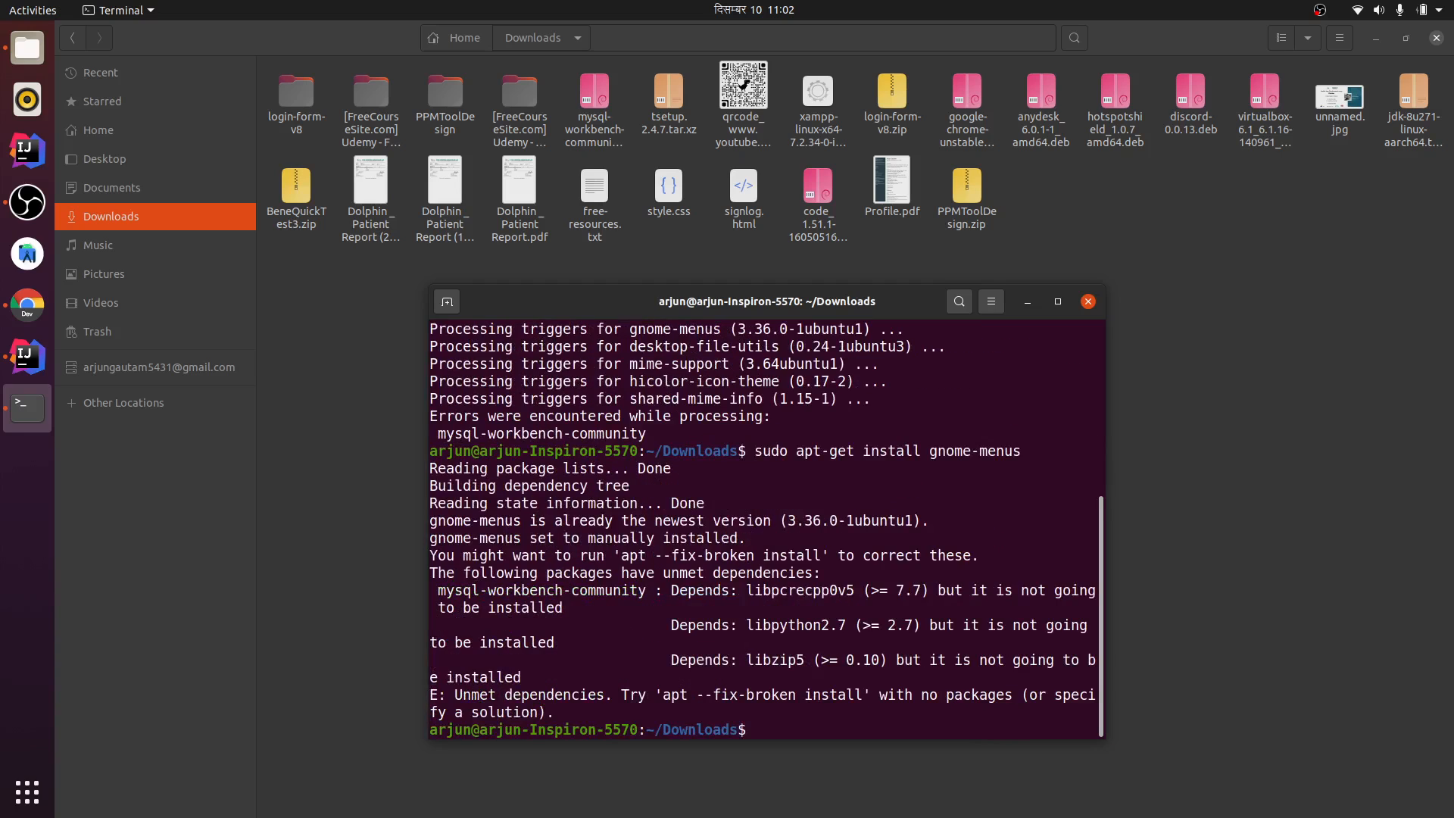
Step: Run 'sudo apt --fix-broken install' to pull in libpcrecpp0v5, libpython2.7 and libzip5
{"action": "type", "text": "sudo"}
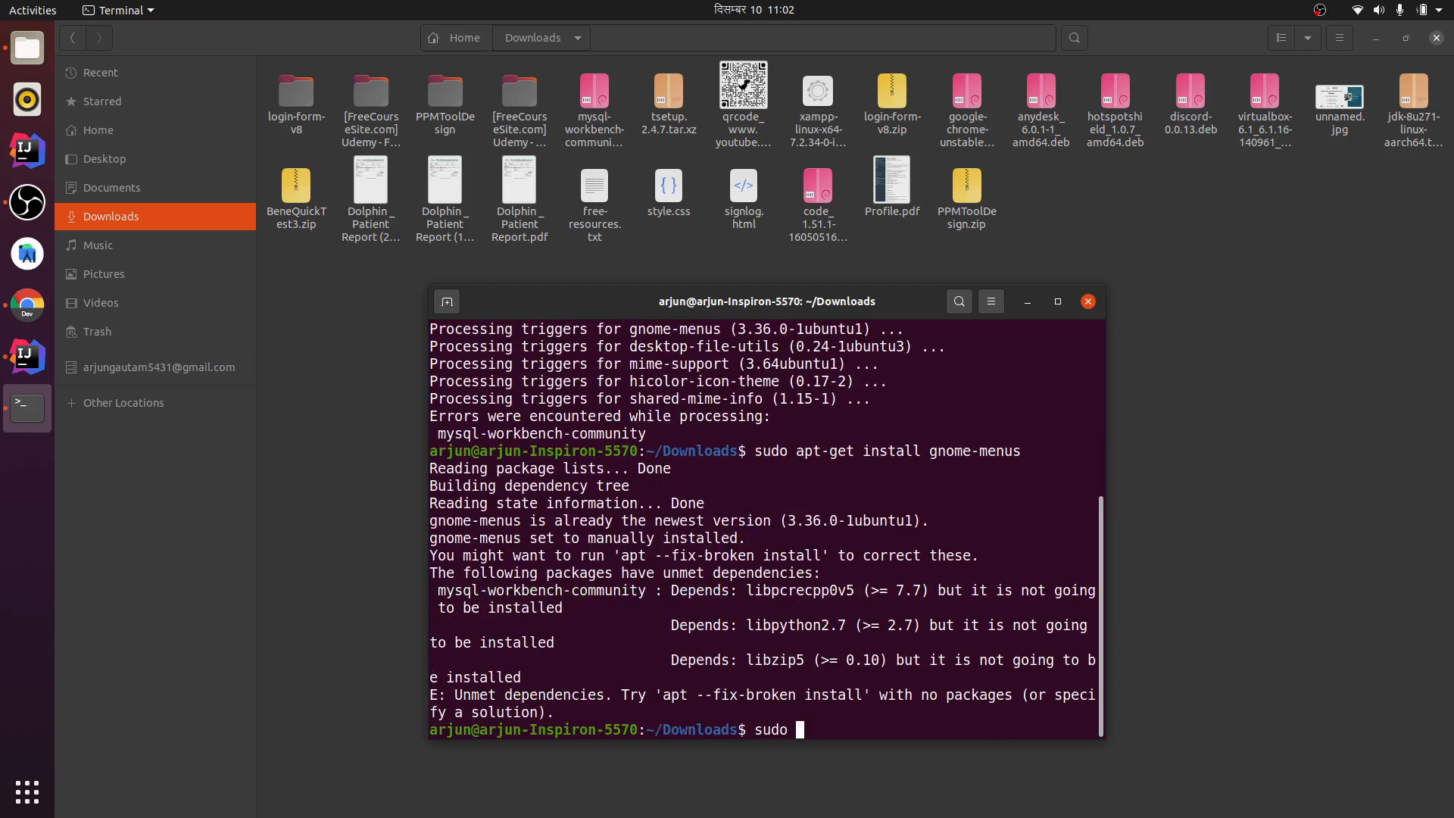
{"action": "type", "text": "apt"}
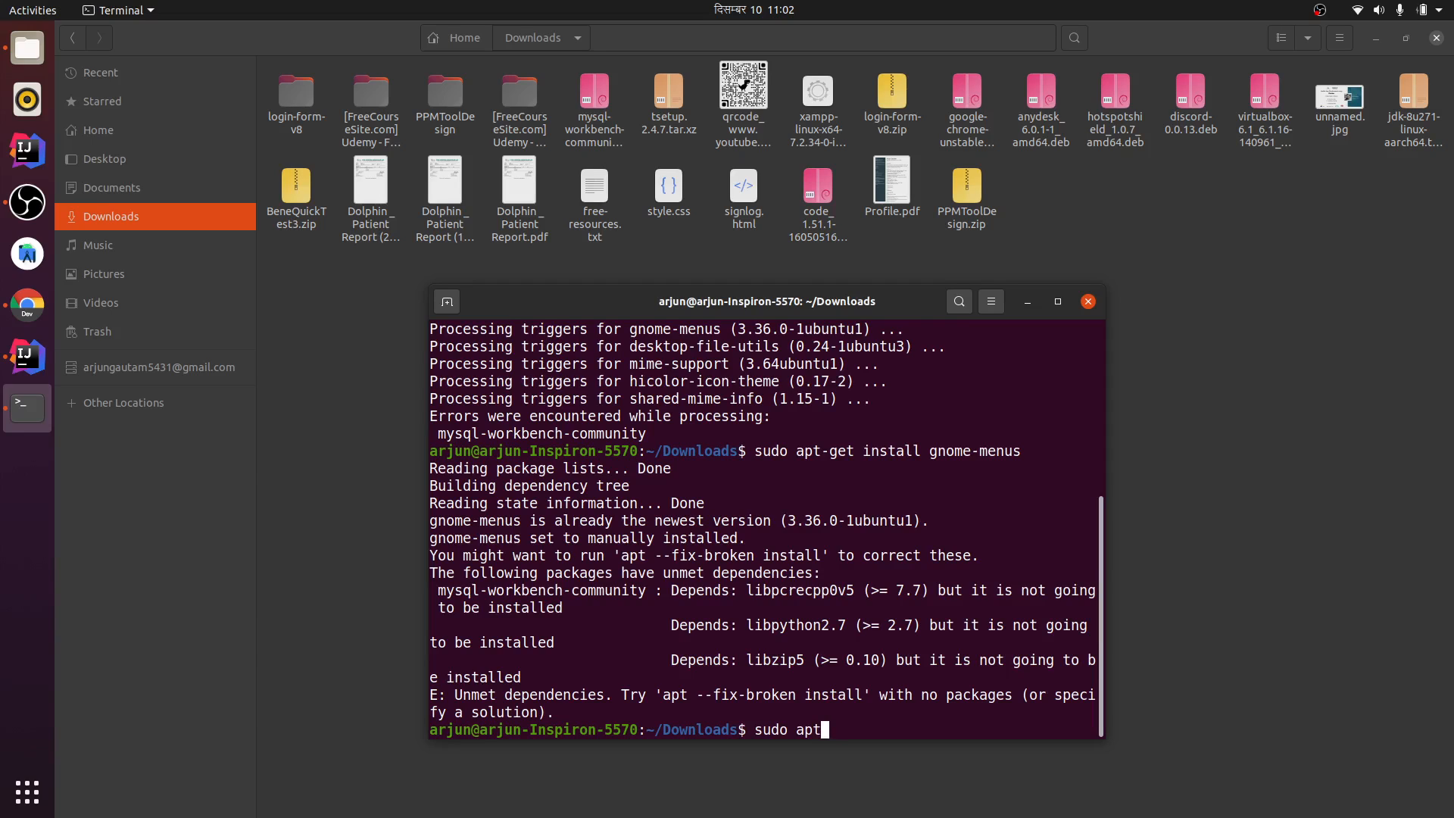
{"action": "type", "text": "--fix"}
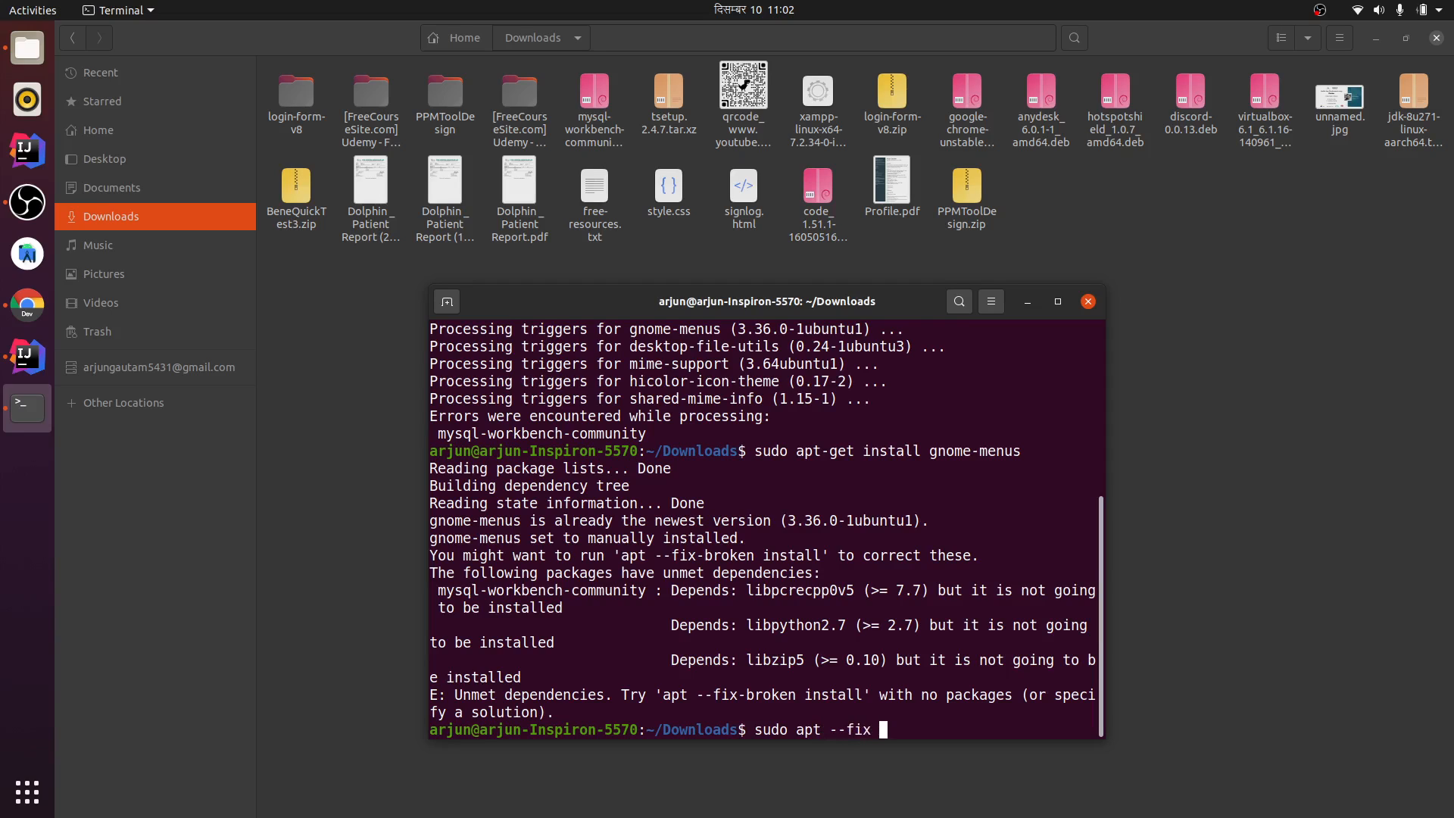
{"action": "type", "text": "broke"}
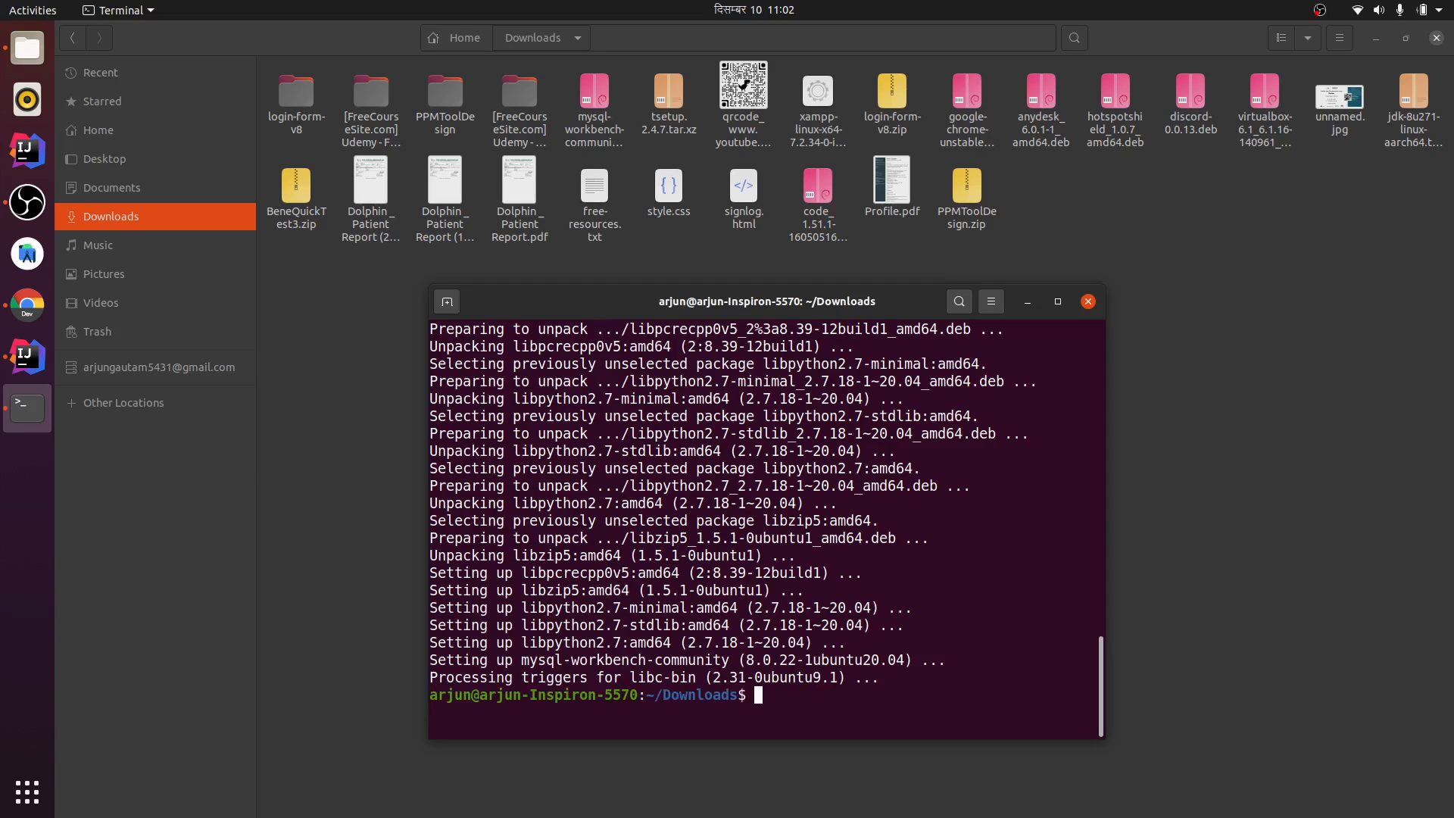
Step: Launch MySQL Workbench with the 'mysql-workbench' command, reaching its welcome screen
{"action": "type", "text": "my"}
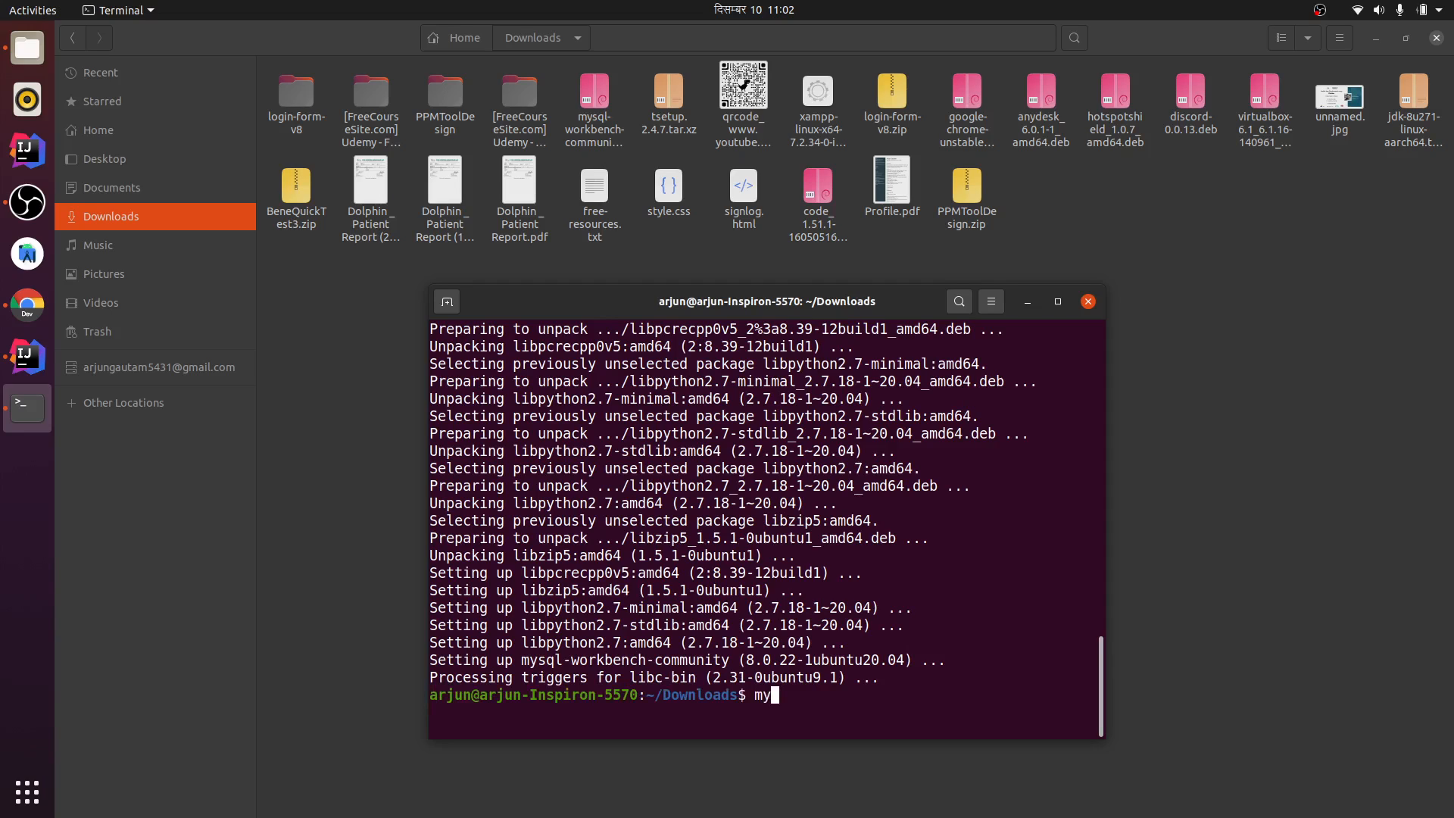
{"action": "type", "text": "s"}
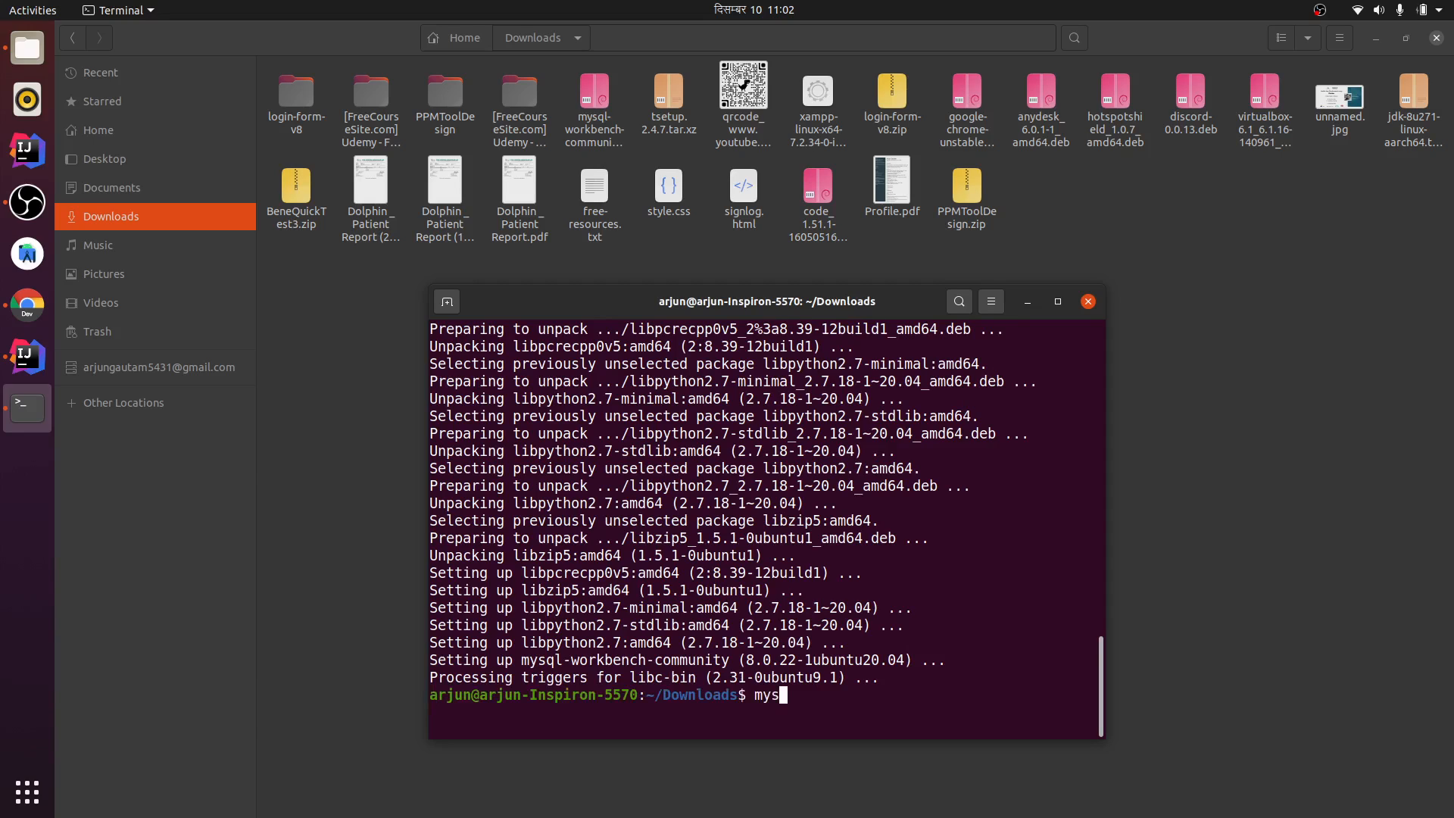
{"action": "type", "text": "ql-wo"}
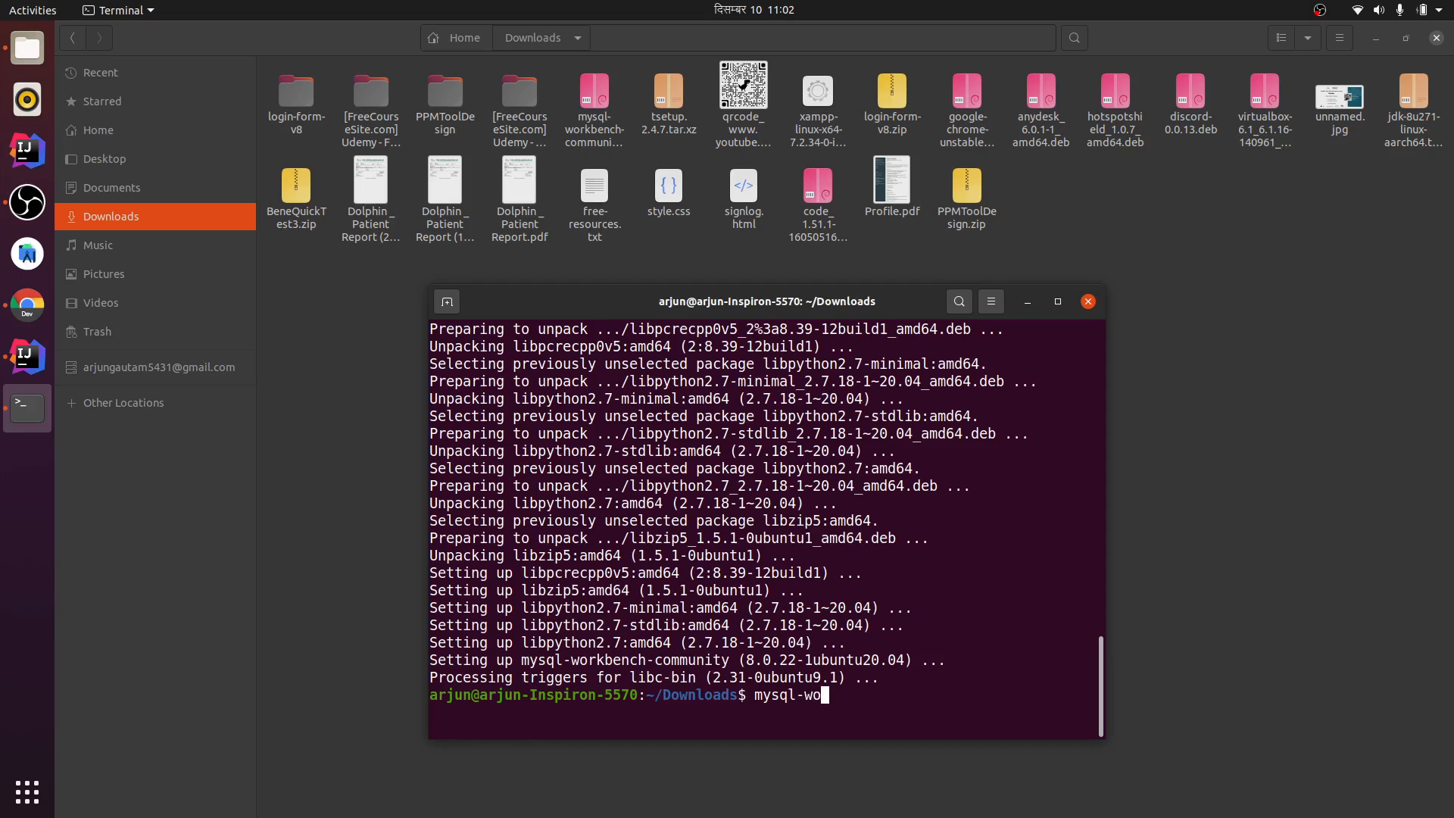
{"action": "type", "text": "rkbench"}
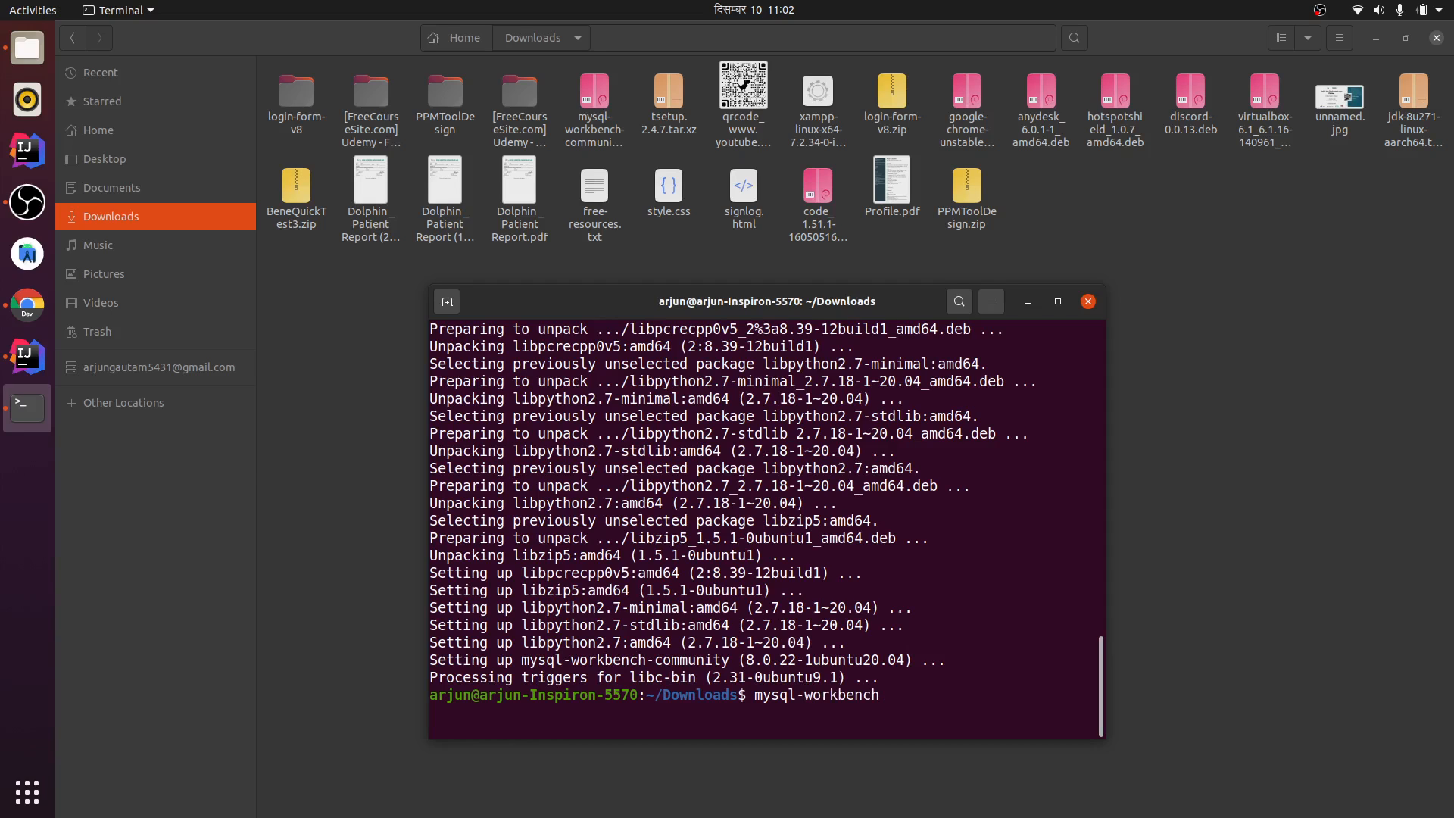
{"action": "key", "text": "Return"}
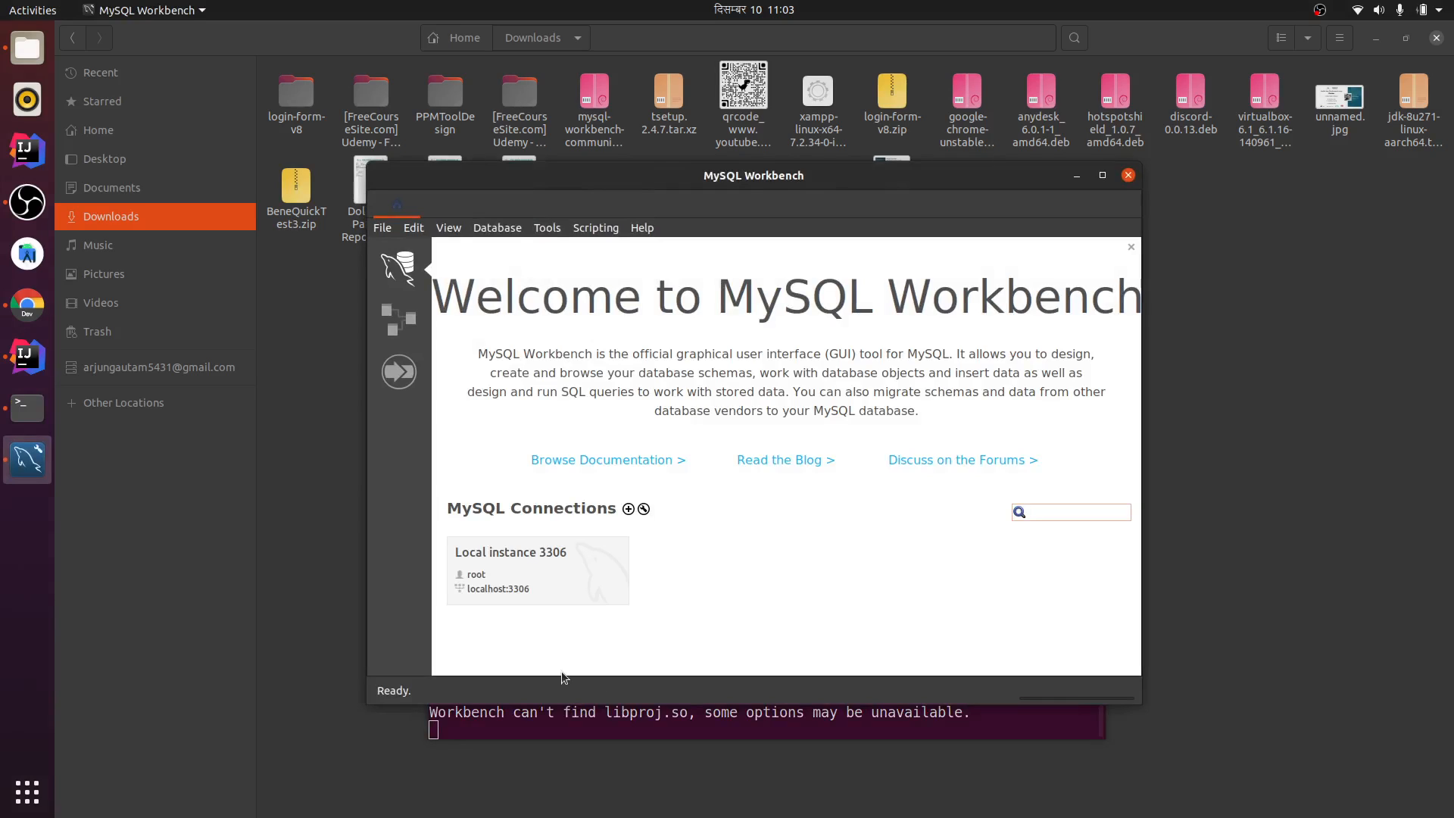
Step: Create a new empty model via File > New Model and maximize the Workbench window
{"action": "left_click", "coordinate": [382, 227]}
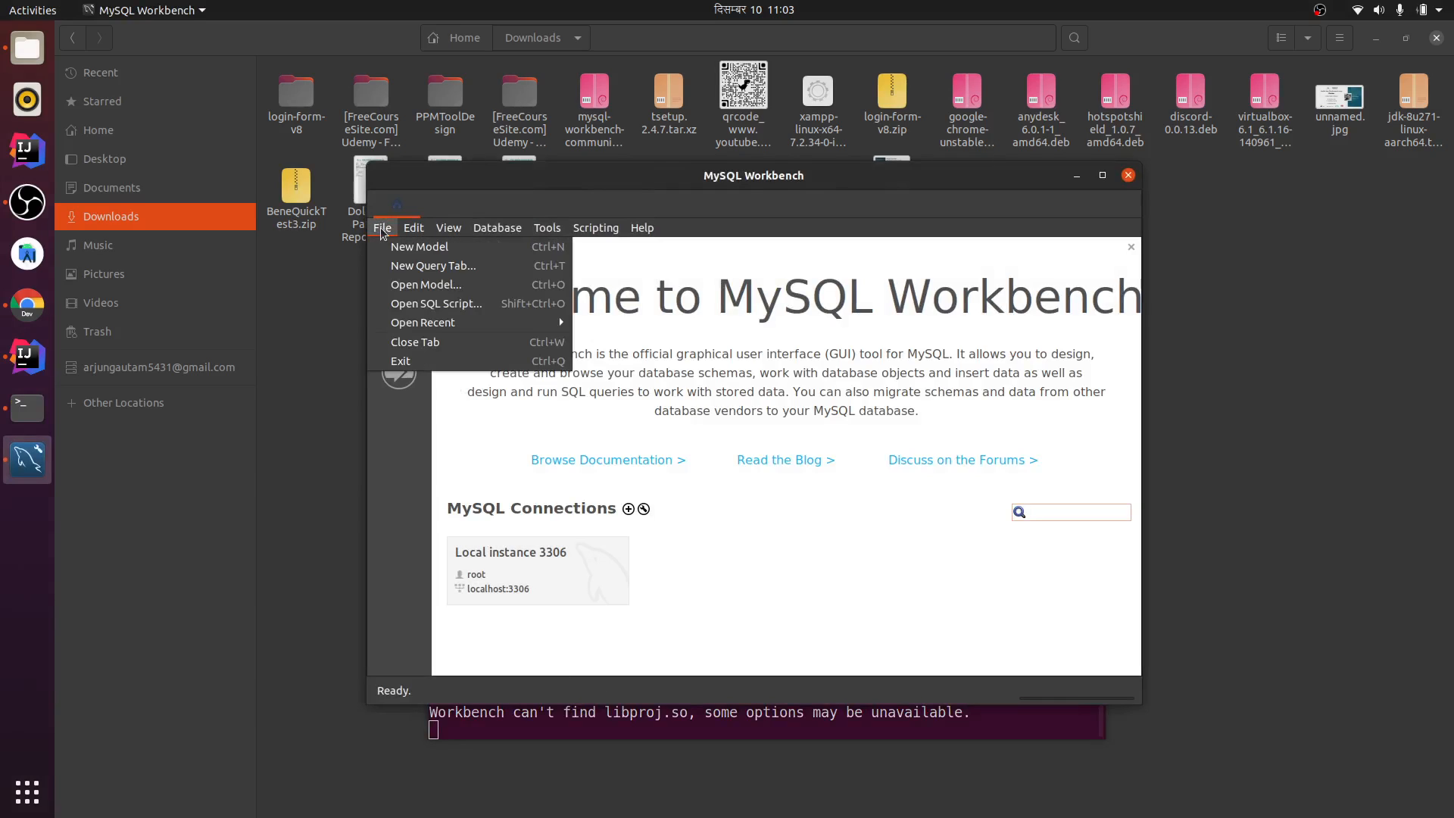
{"action": "left_click", "coordinate": [418, 247]}
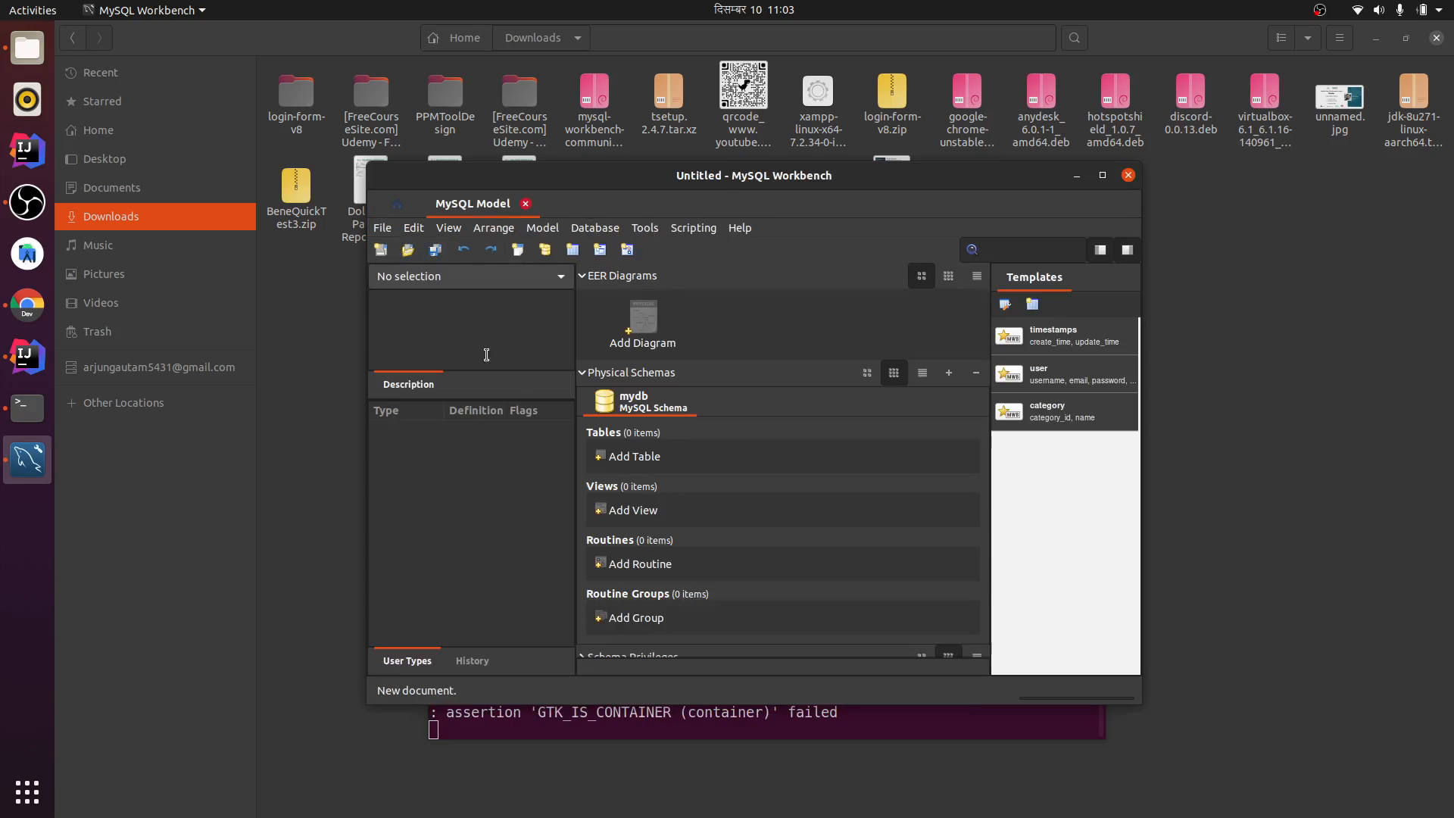
{"action": "left_click", "coordinate": [1101, 175]}
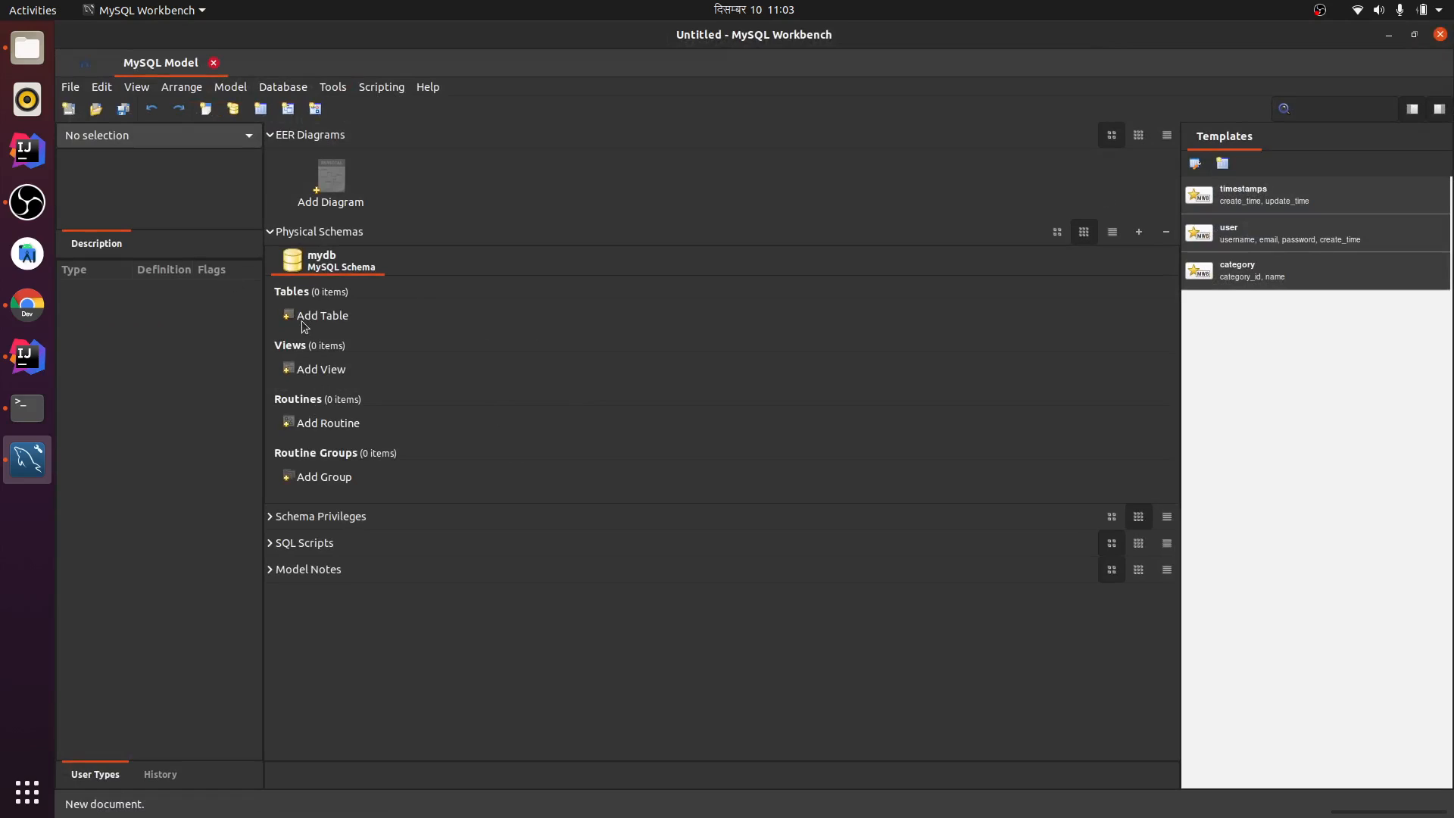
{"action": "mouse_move", "coordinate": [340, 254]}
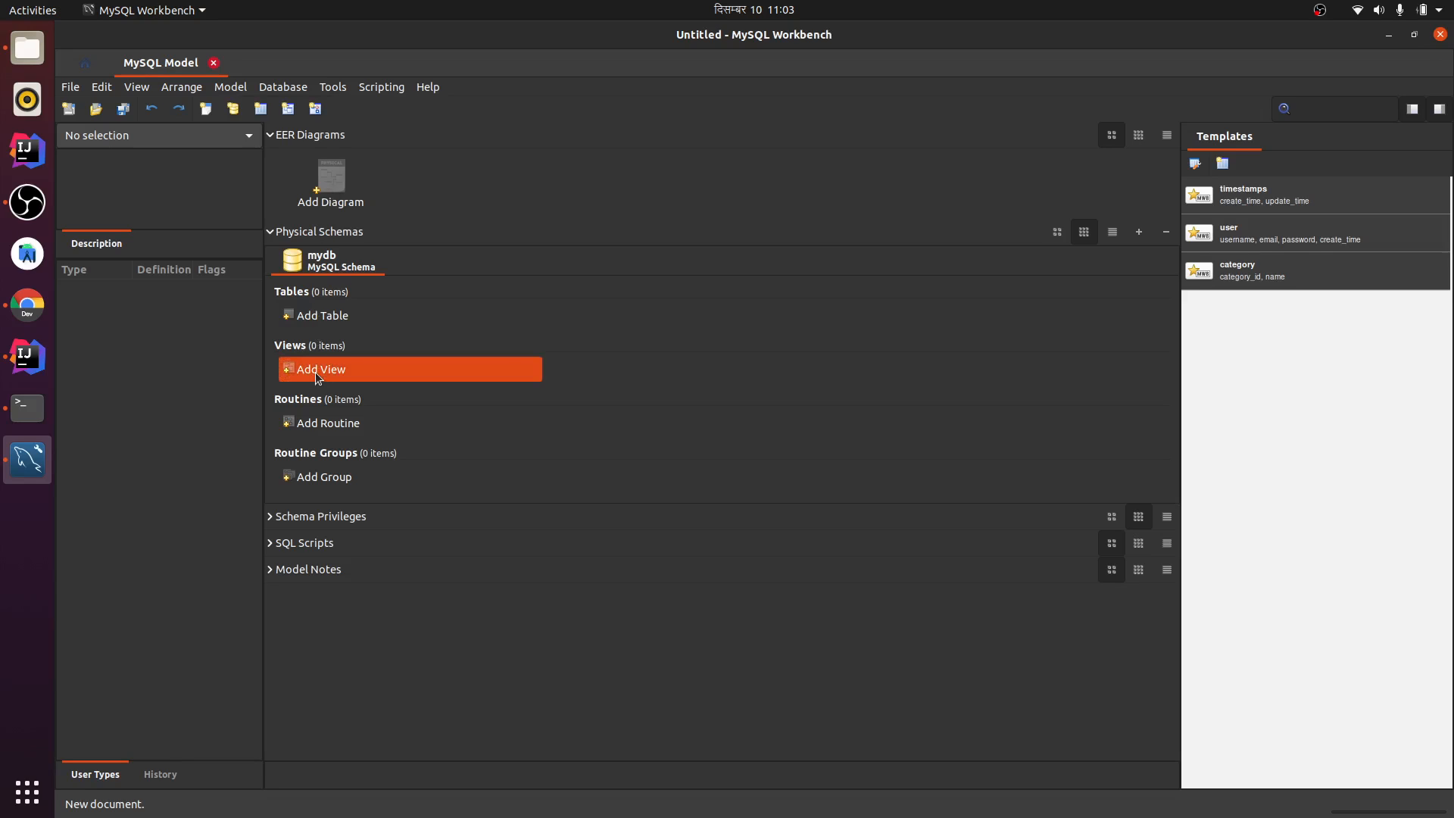
Step: Add view1 to the mydb schema, close its editor, and add table1
{"action": "left_click", "coordinate": [319, 368]}
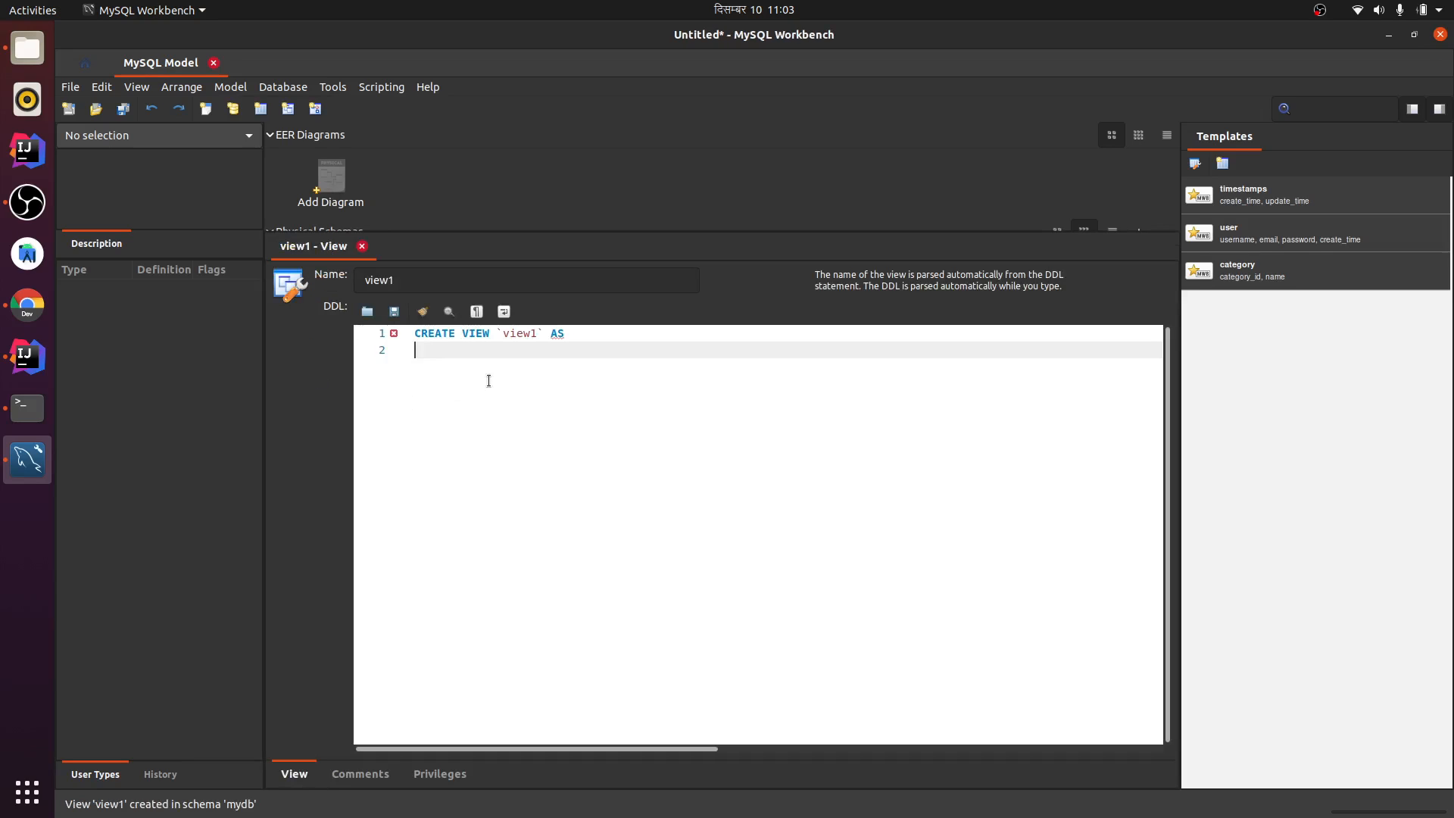
{"action": "left_click", "coordinate": [362, 246]}
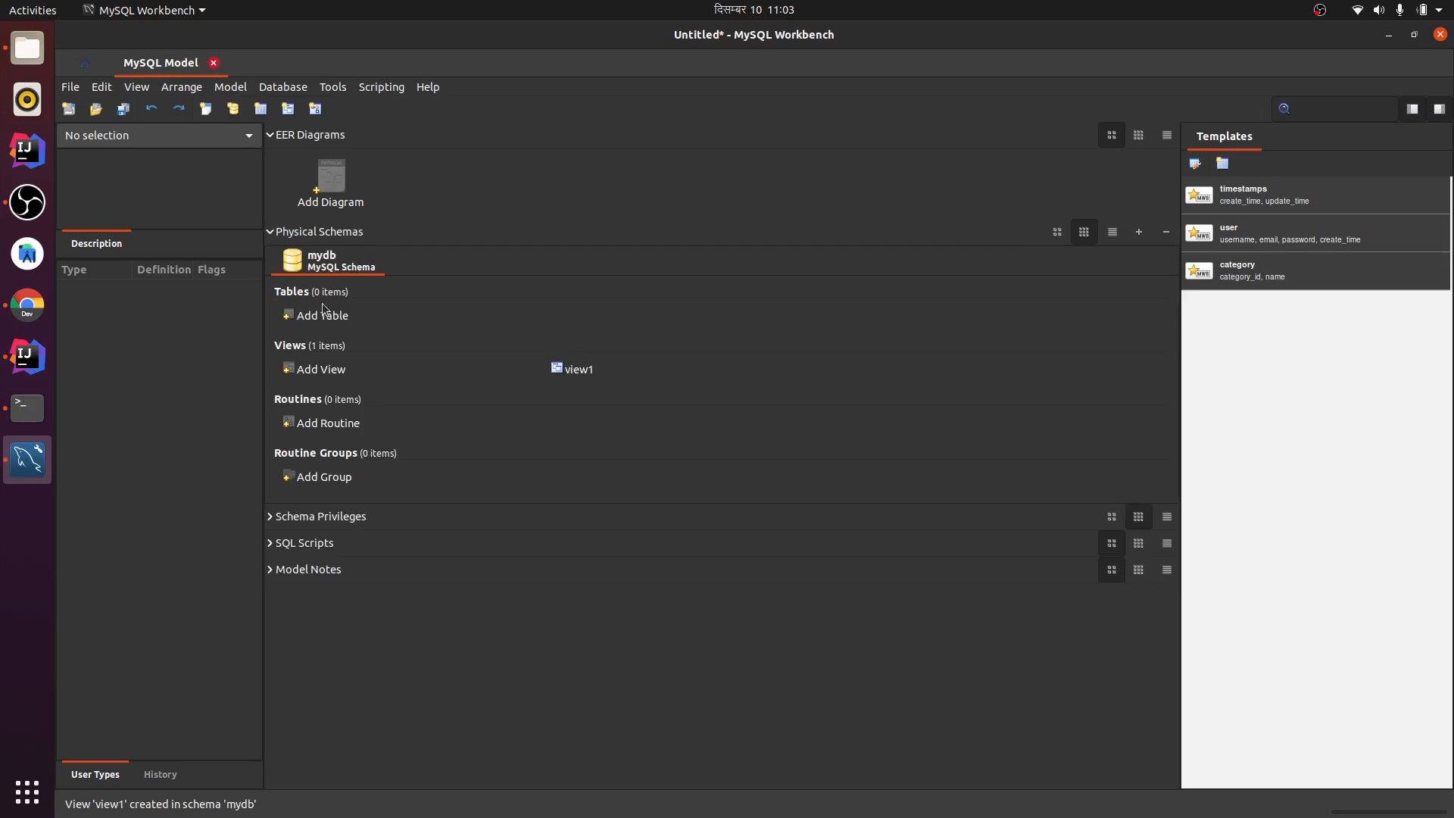
{"action": "left_click", "coordinate": [321, 315]}
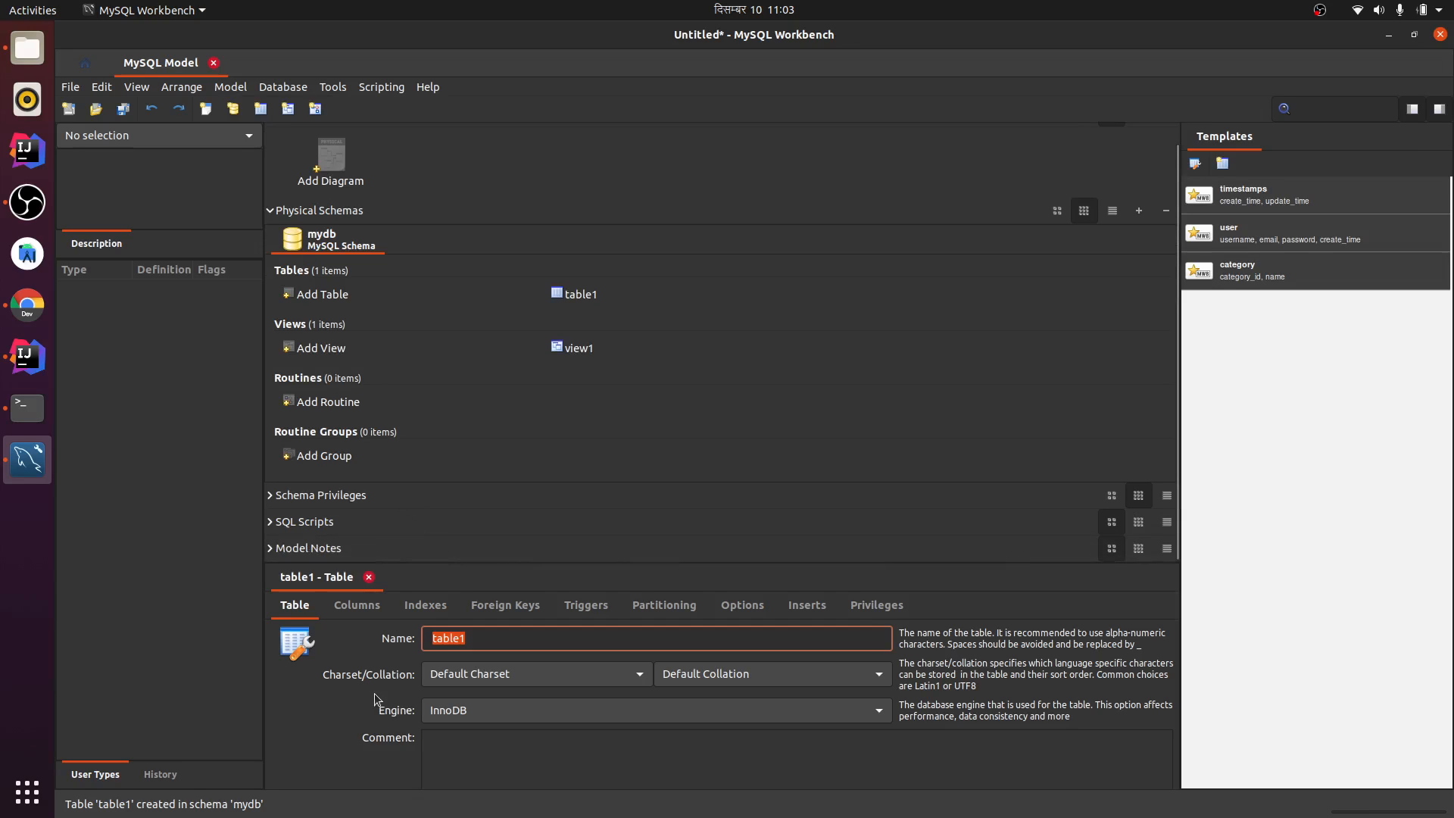
{"action": "mouse_move", "coordinate": [293, 368]}
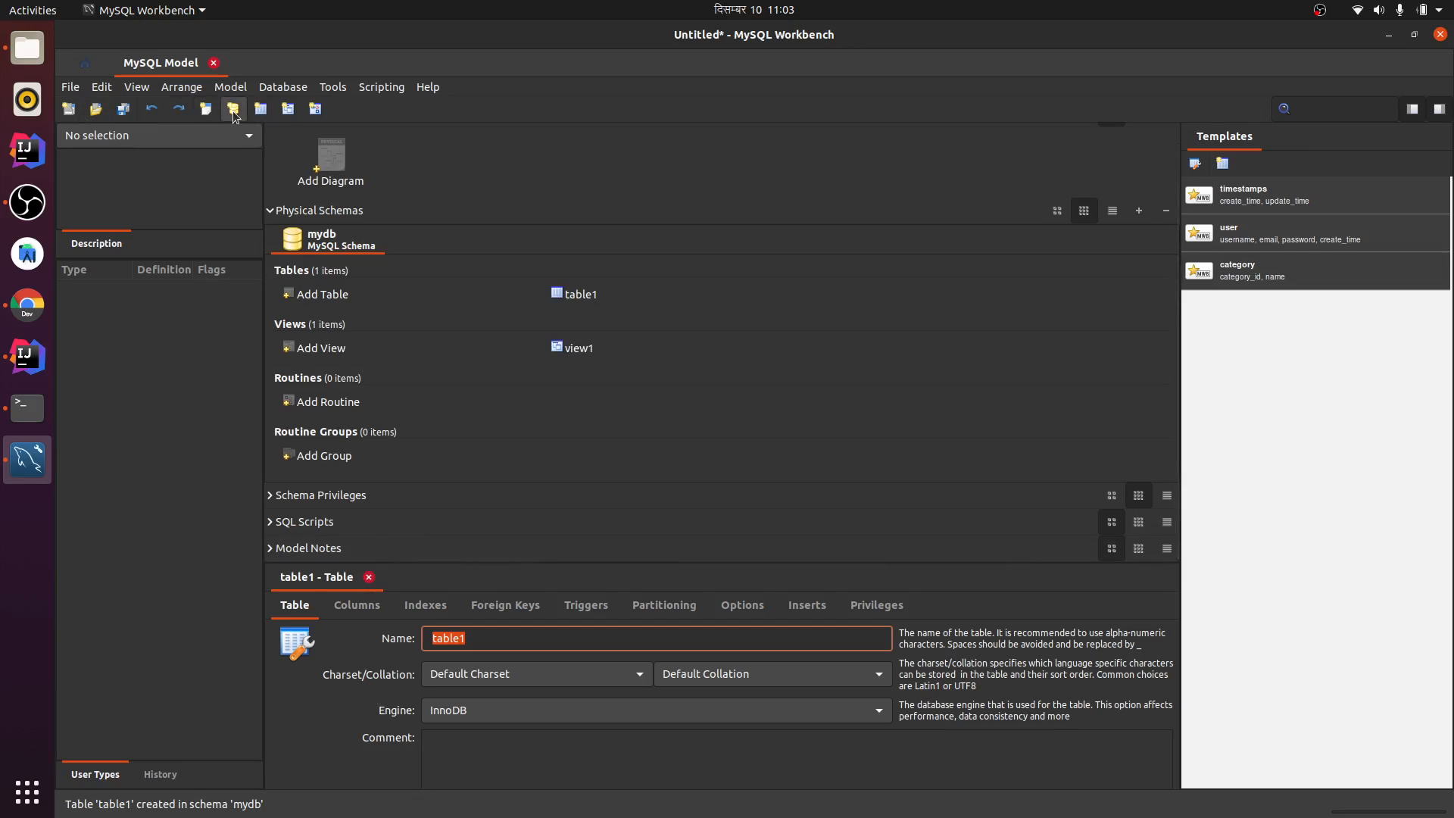
Step: Add the schema new_schema1 to the model and display its empty contents
{"action": "left_click", "coordinate": [233, 109]}
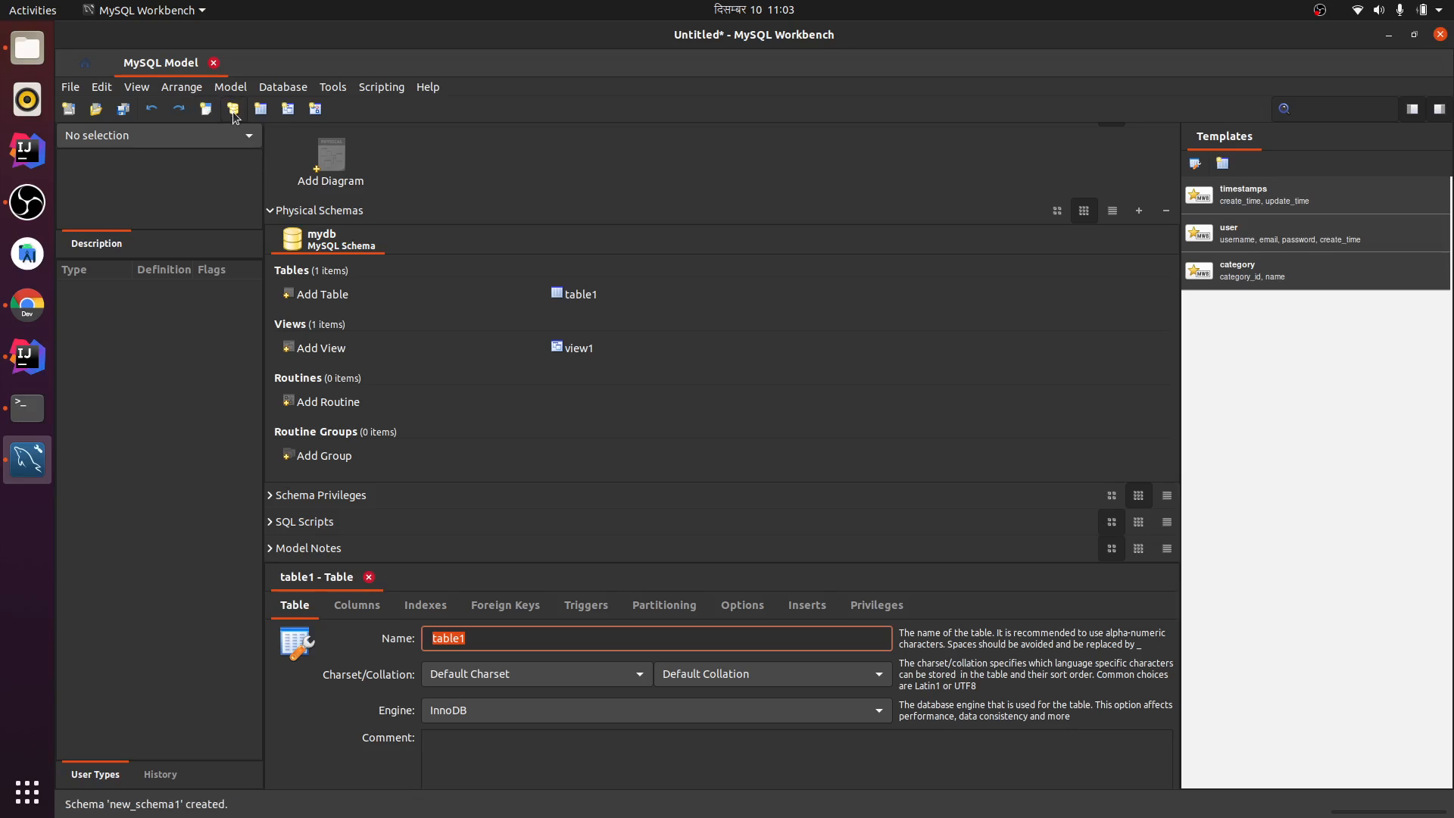
{"action": "left_click", "coordinate": [233, 109]}
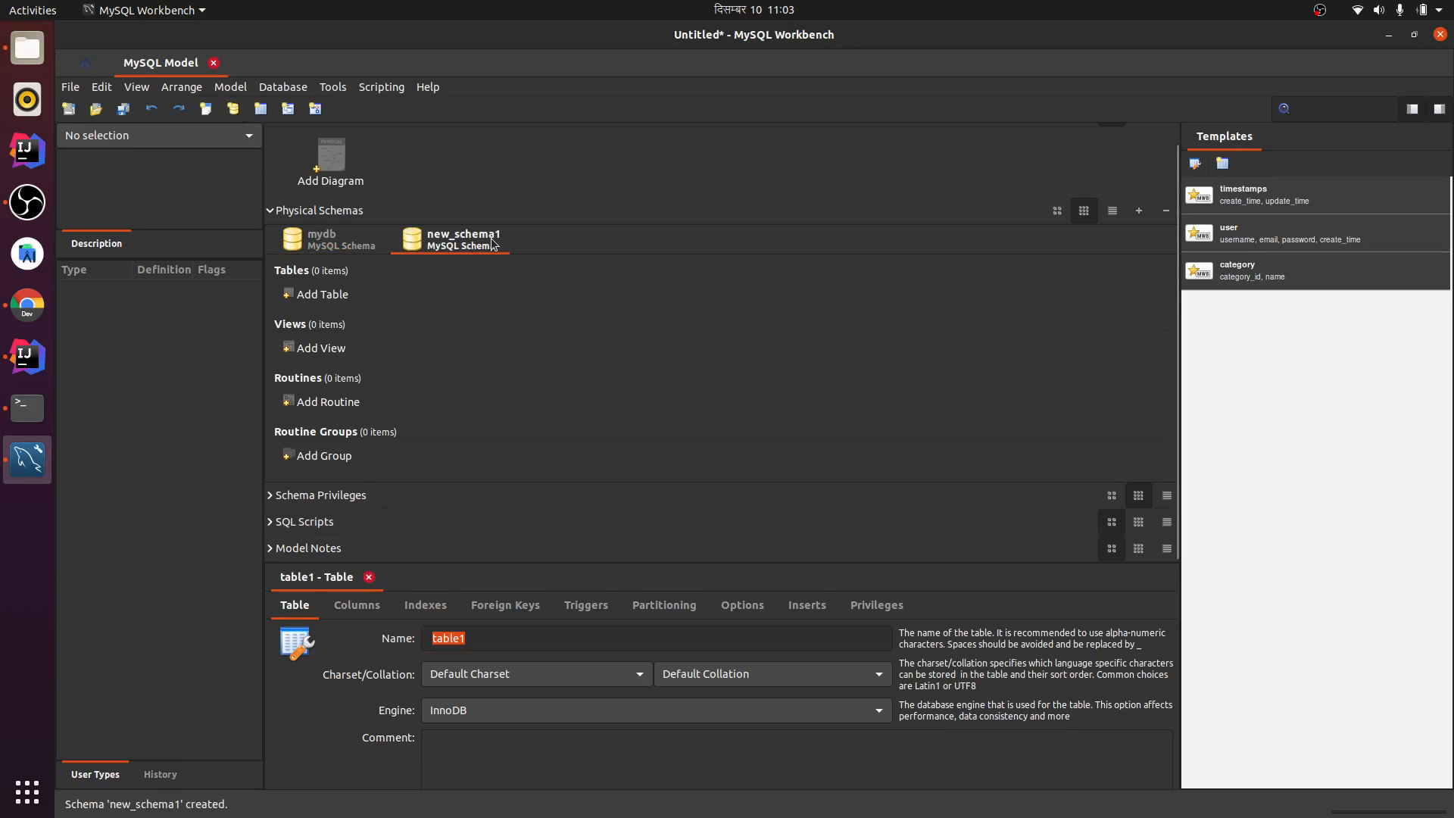